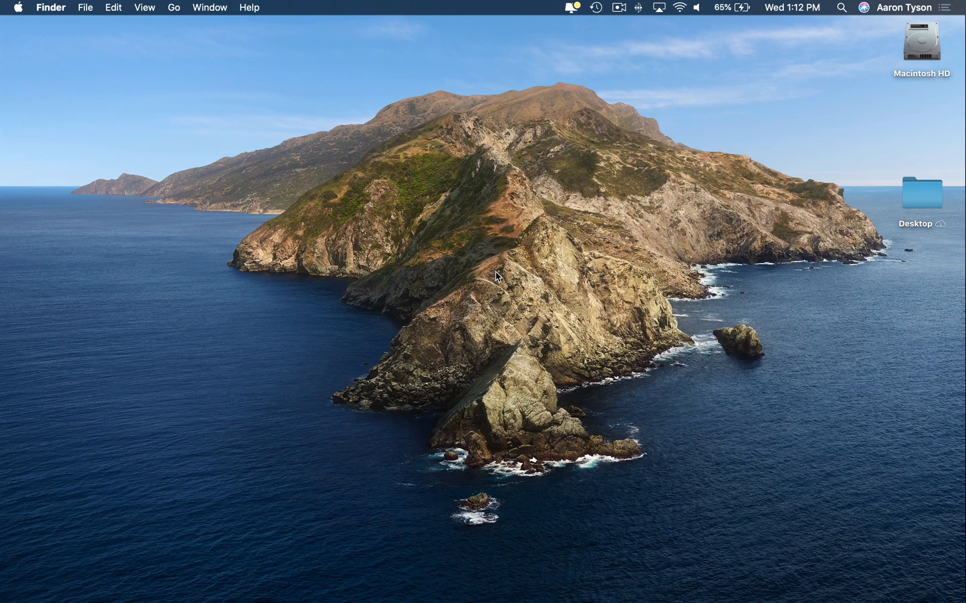
mouse_move(493, 265)
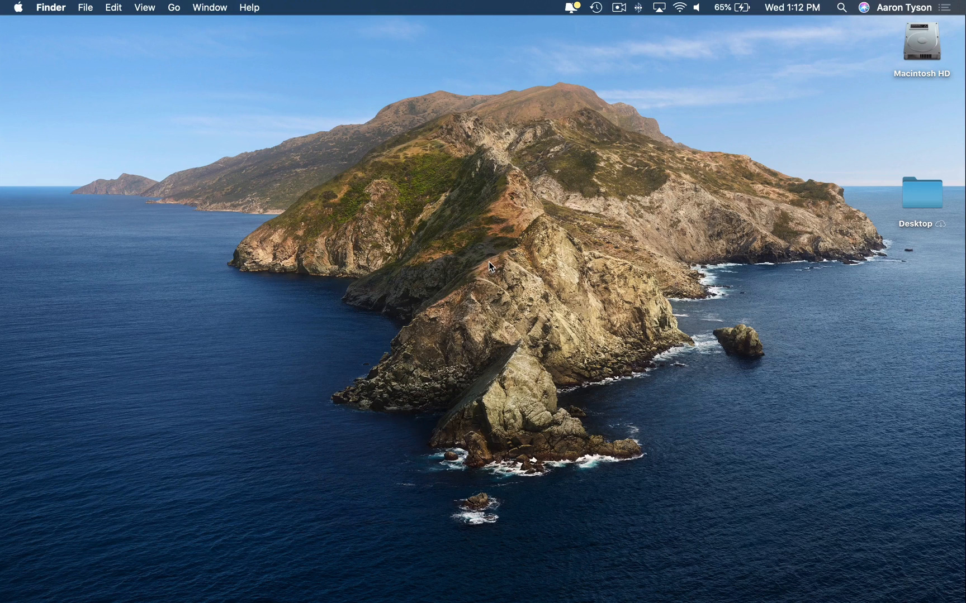
mouse_move(499, 267)
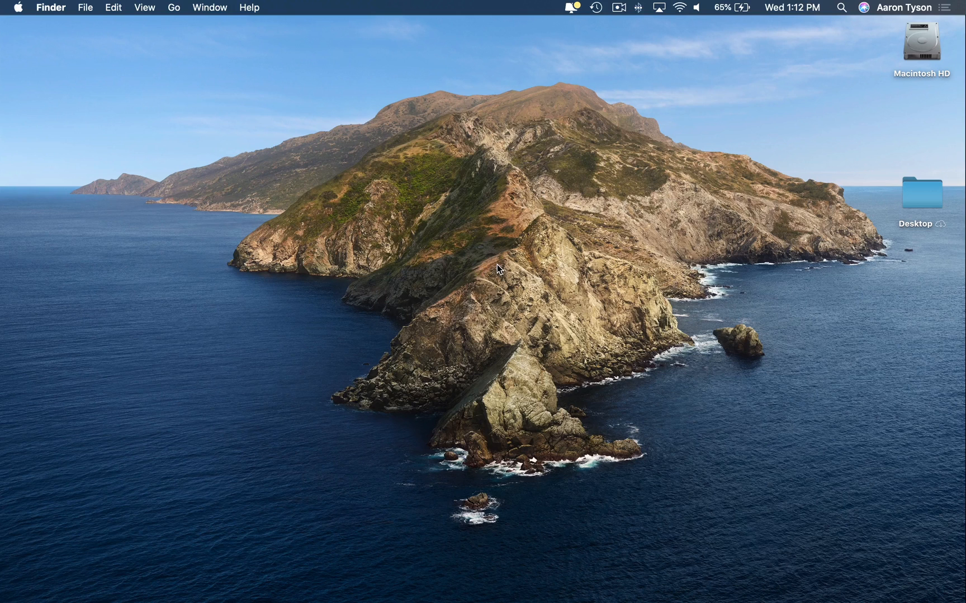
mouse_move(493, 269)
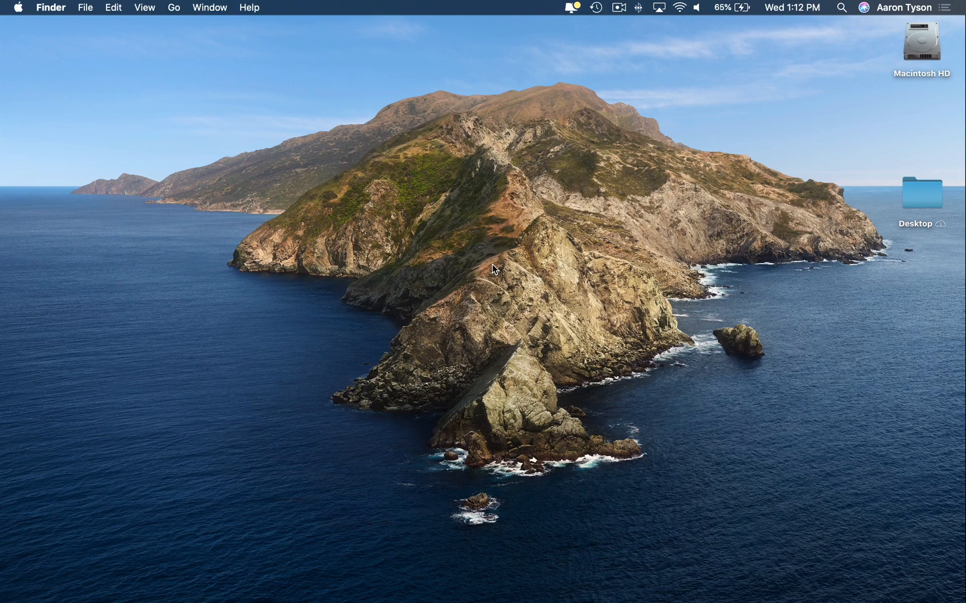
mouse_move(493, 269)
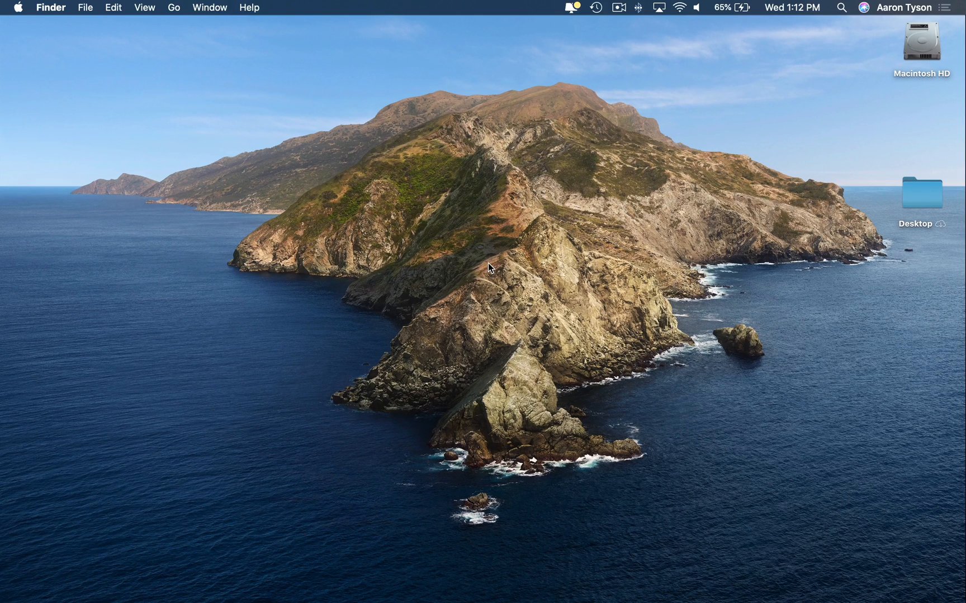
mouse_move(551, 243)
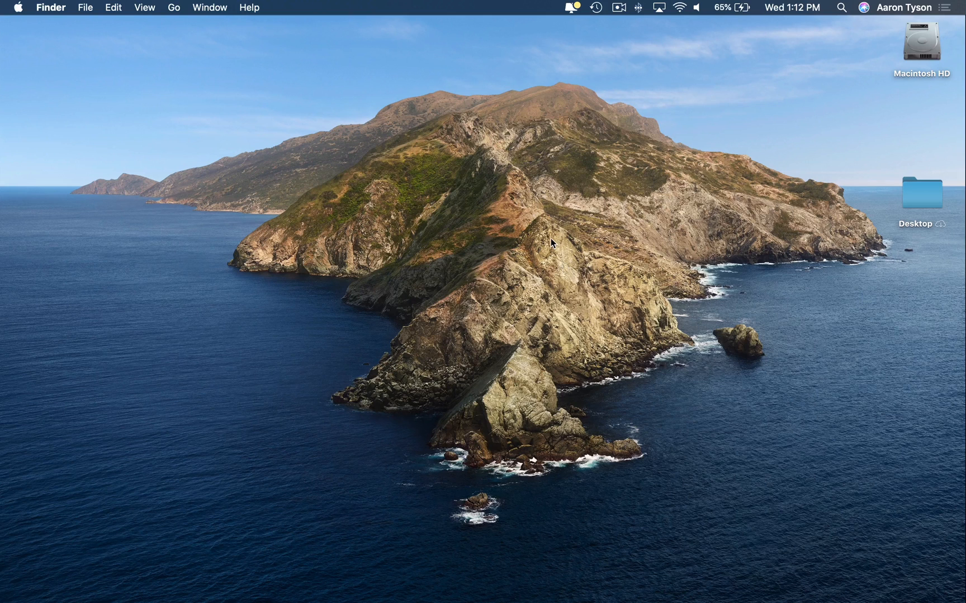
mouse_move(890, 57)
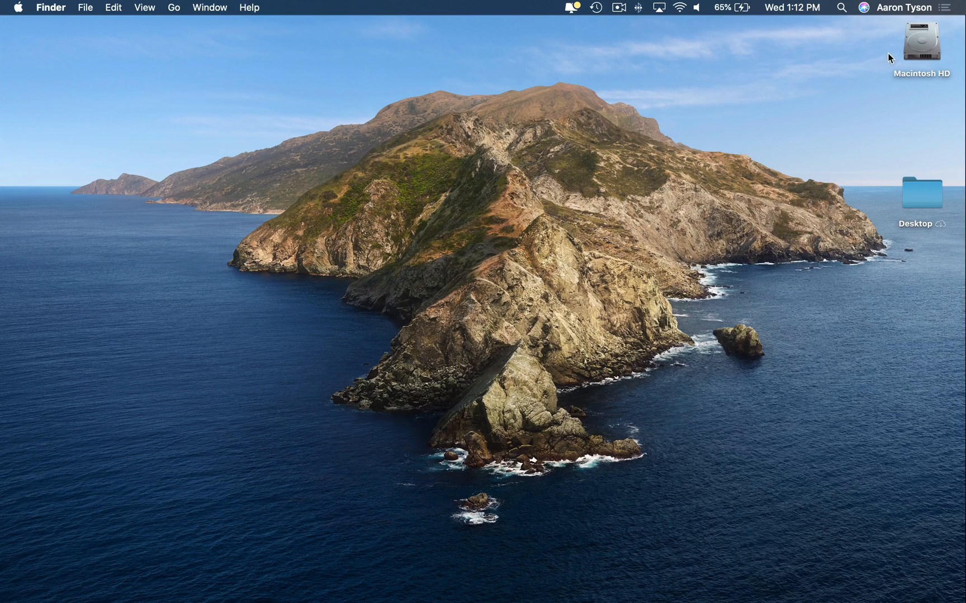
- Browse to the Applications folder in Finder and select the Google Drive app
left_click(922, 43)
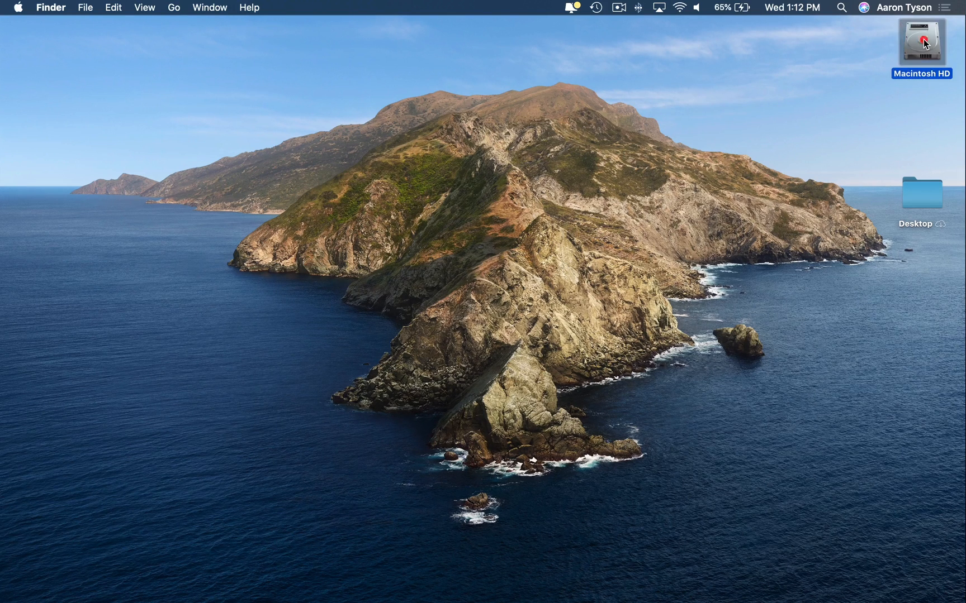
double_click(921, 41)
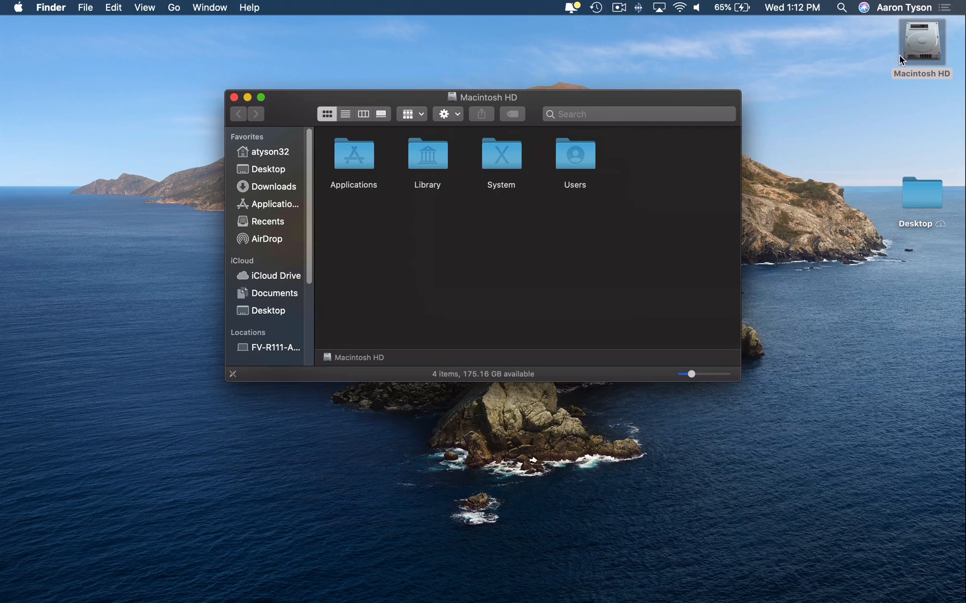
mouse_move(268, 114)
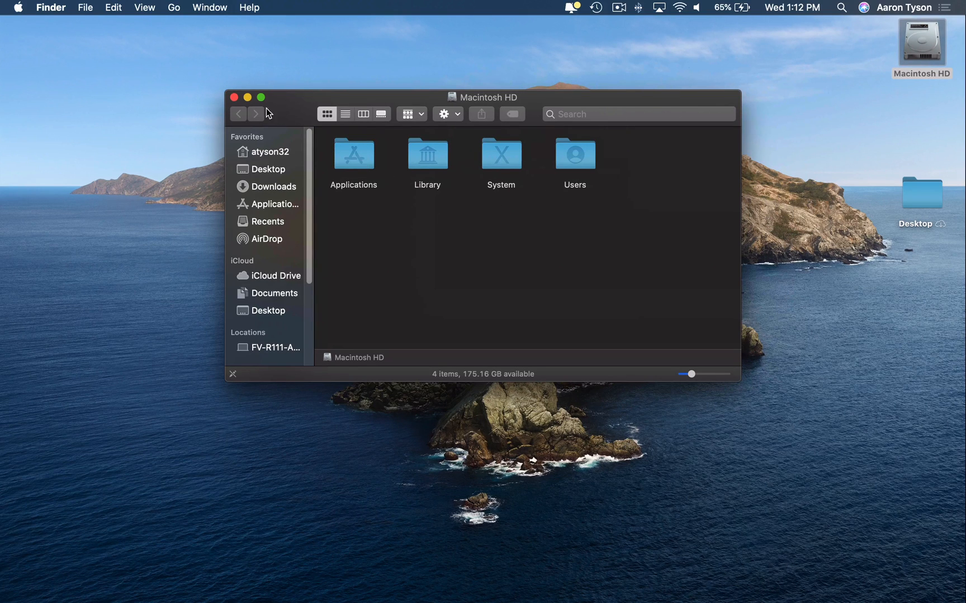
left_click(234, 98)
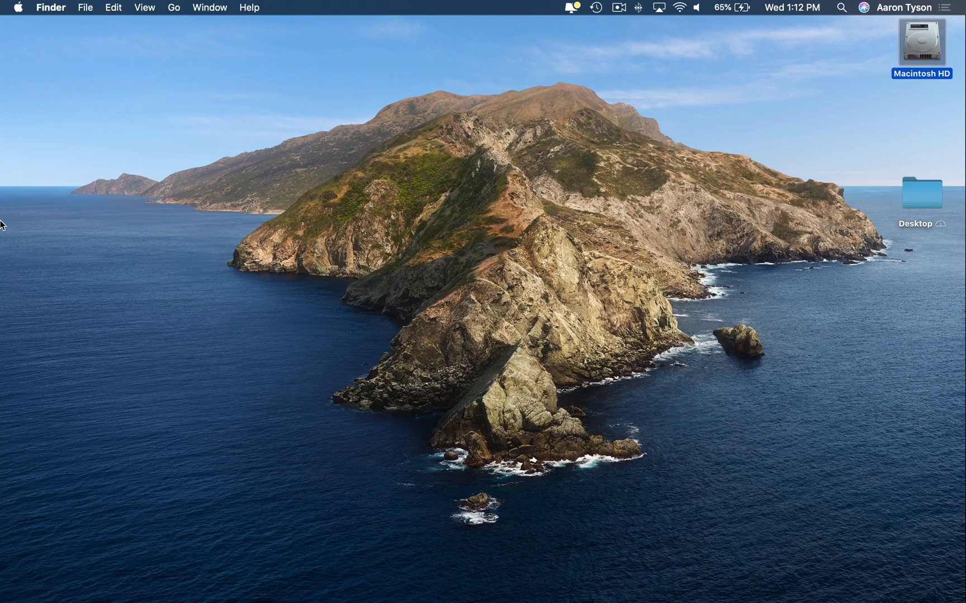
mouse_move(5, 116)
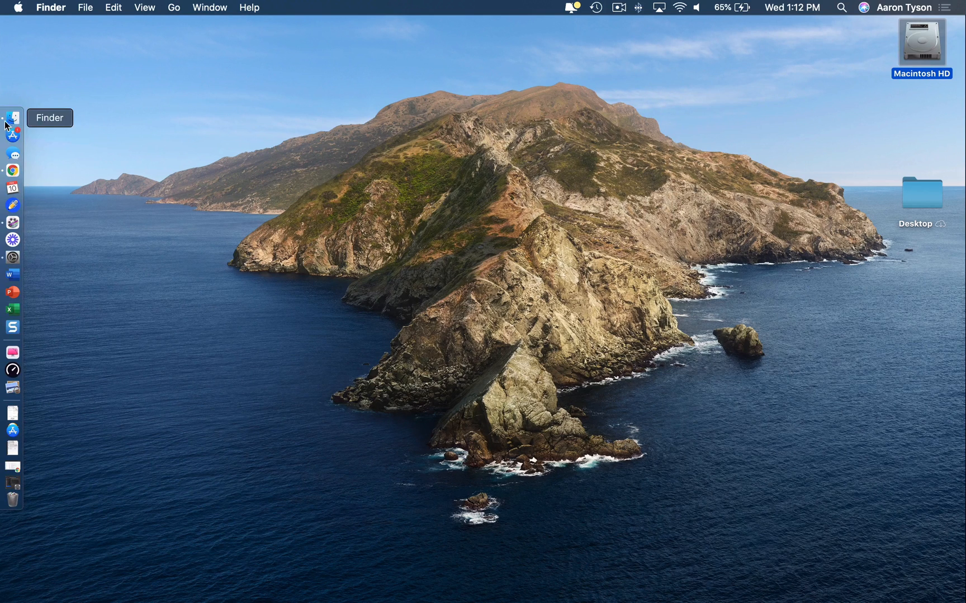
left_click(12, 117)
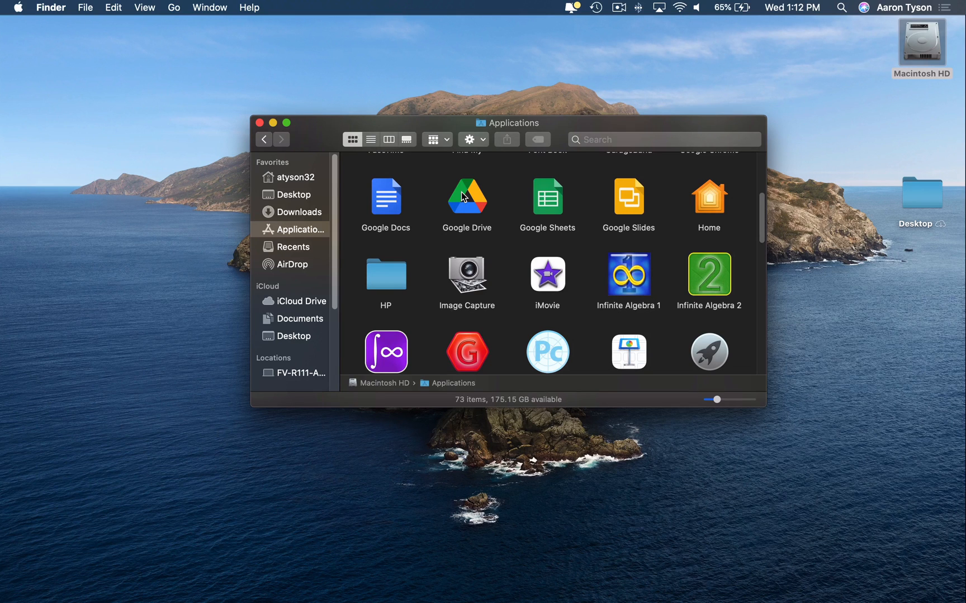
left_click(466, 197)
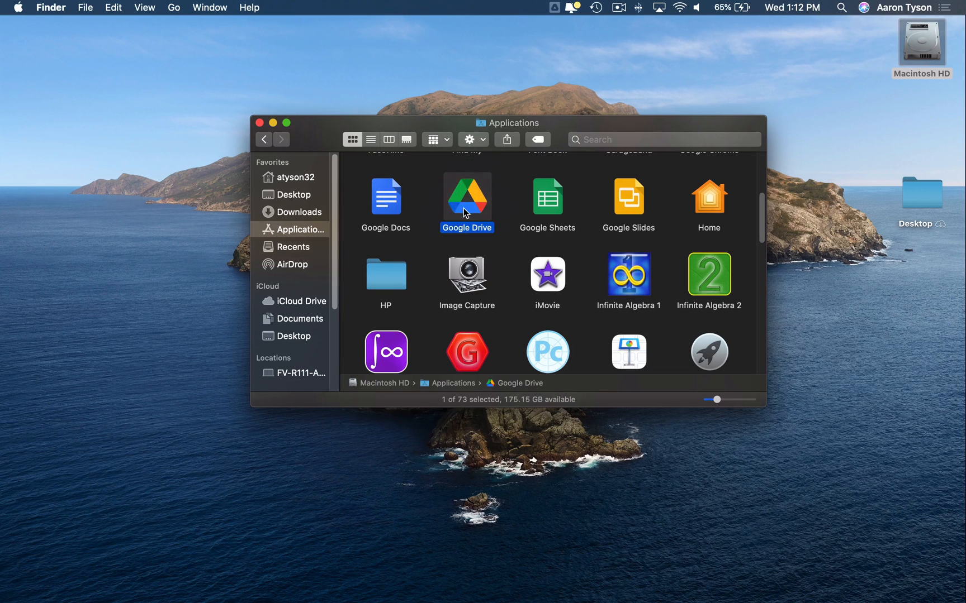
- Launch Google Drive for desktop from Applications to reach the sign-in window
double_click(466, 197)
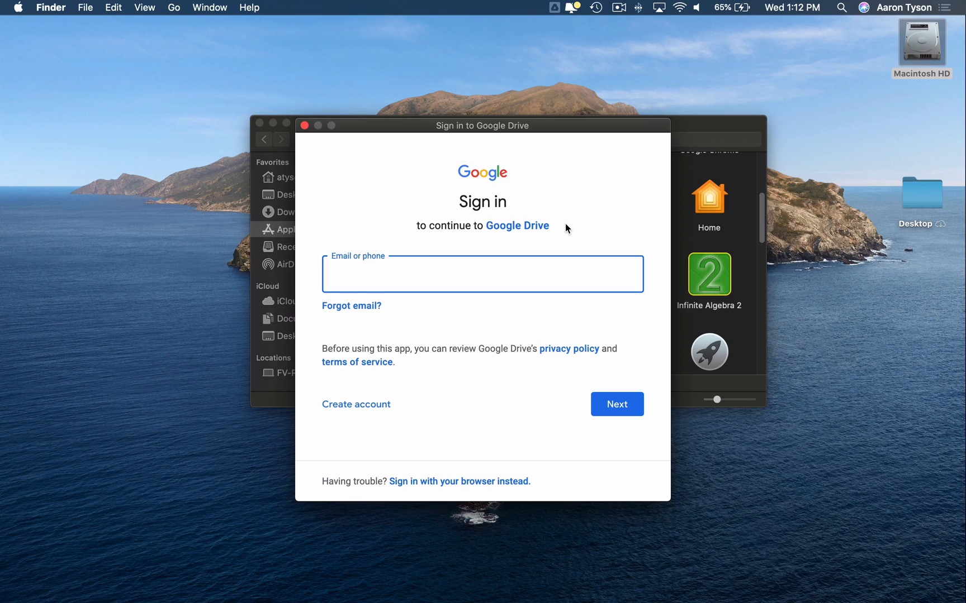
mouse_move(421, 247)
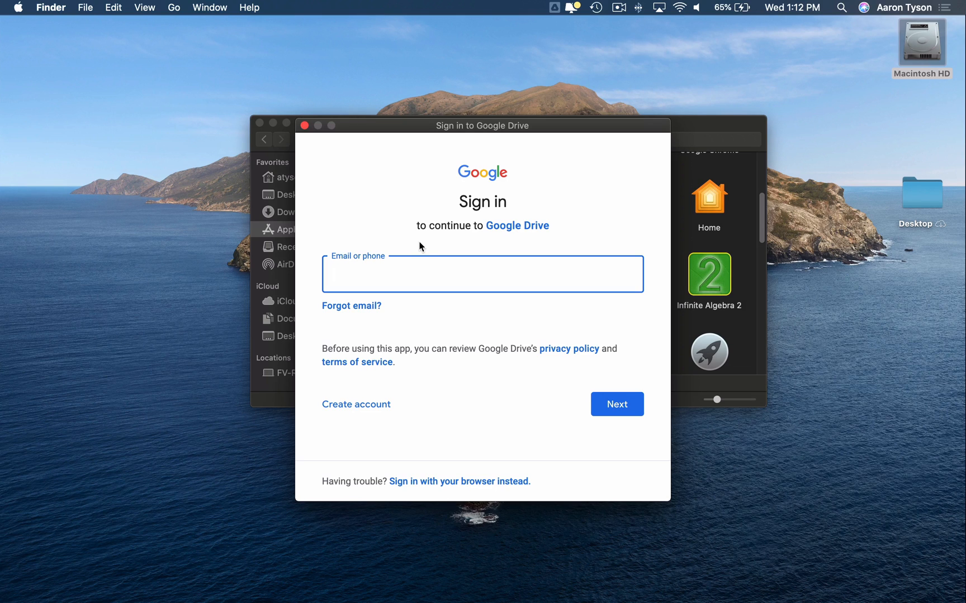
mouse_move(360, 251)
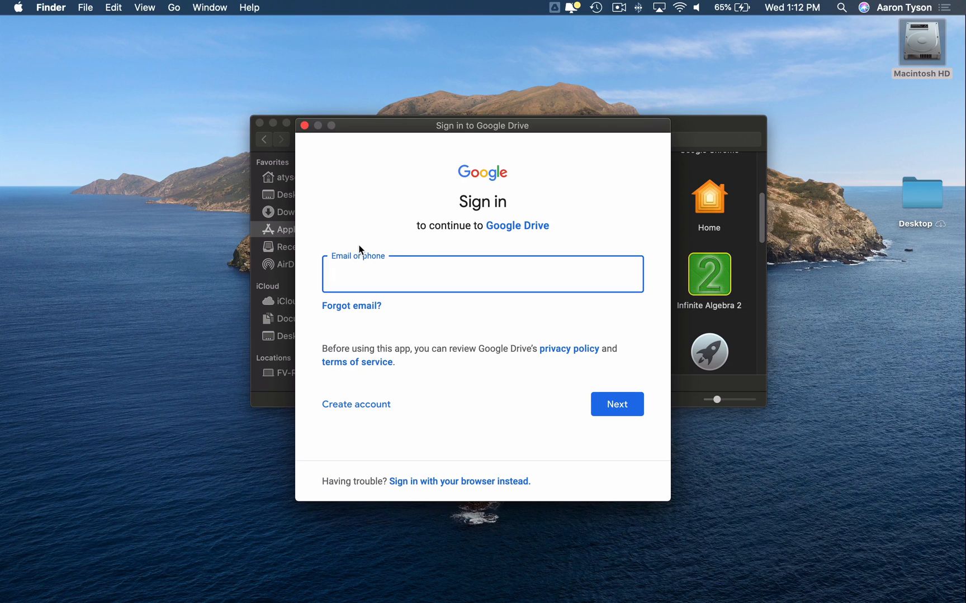
mouse_move(517, 203)
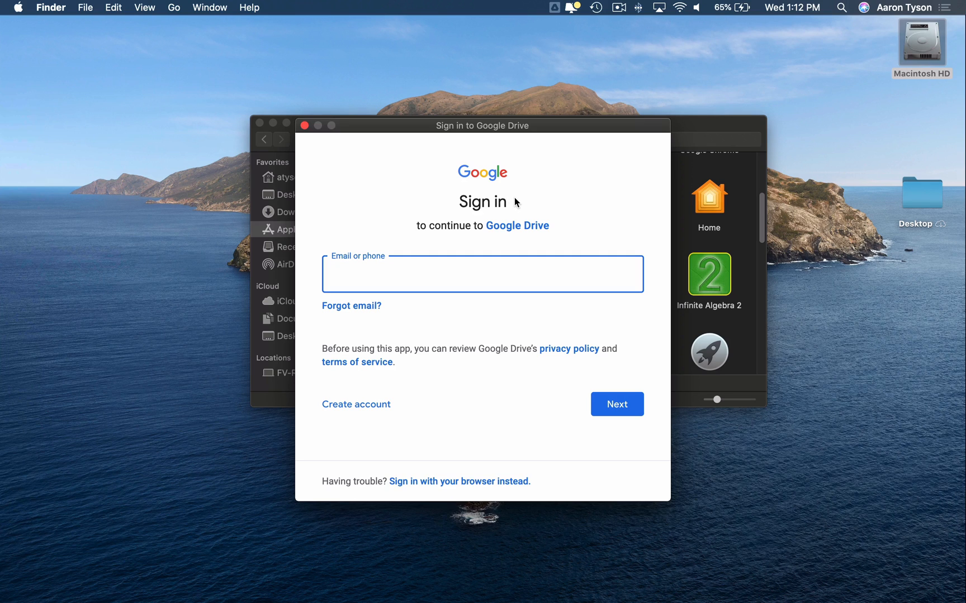
mouse_move(530, 212)
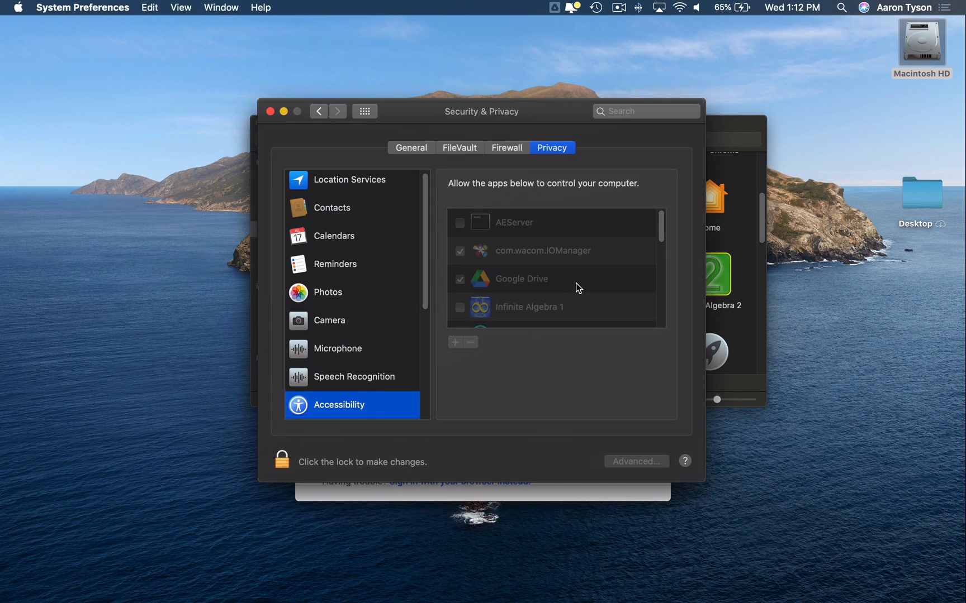
mouse_move(563, 182)
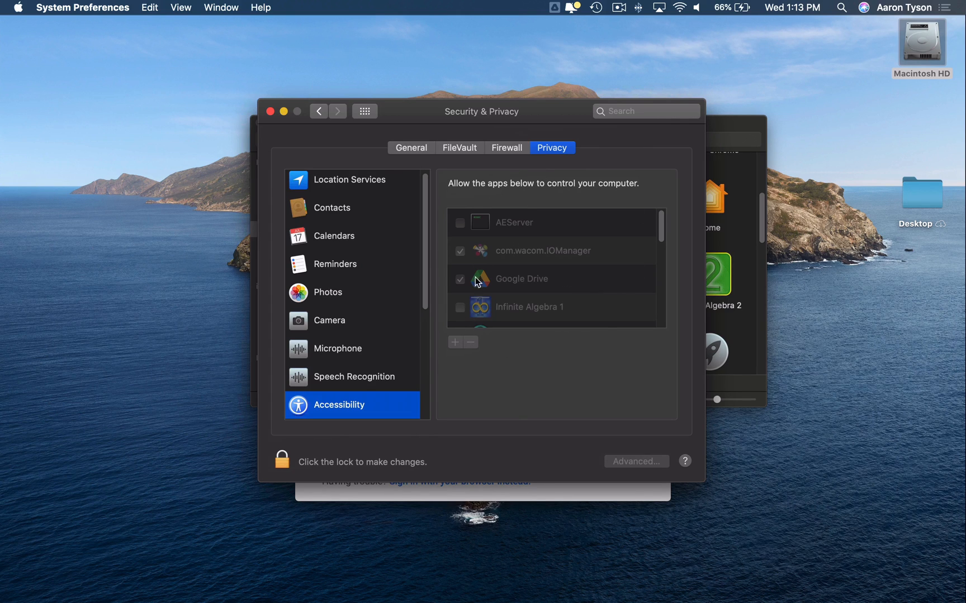
mouse_move(309, 395)
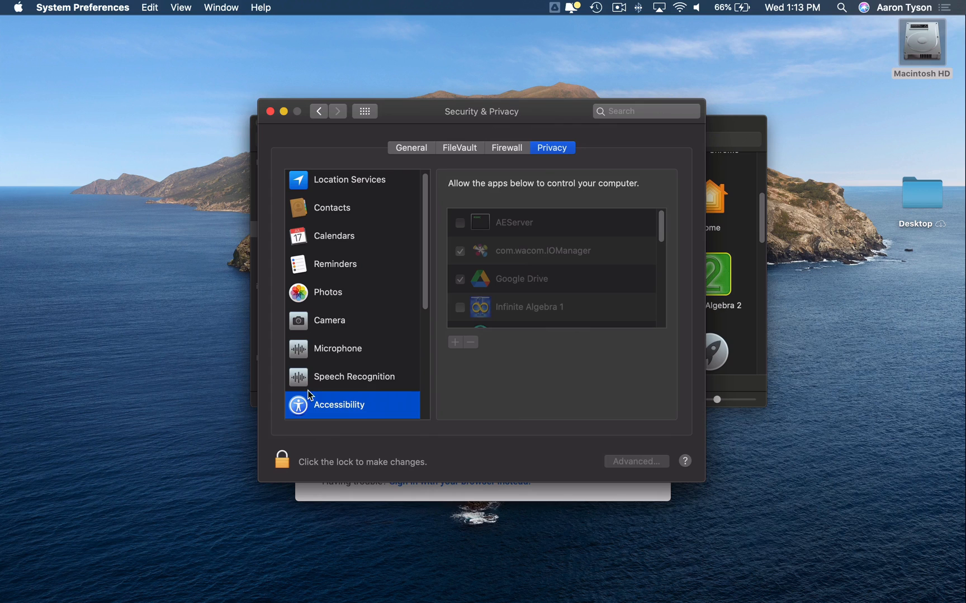
mouse_move(505, 293)
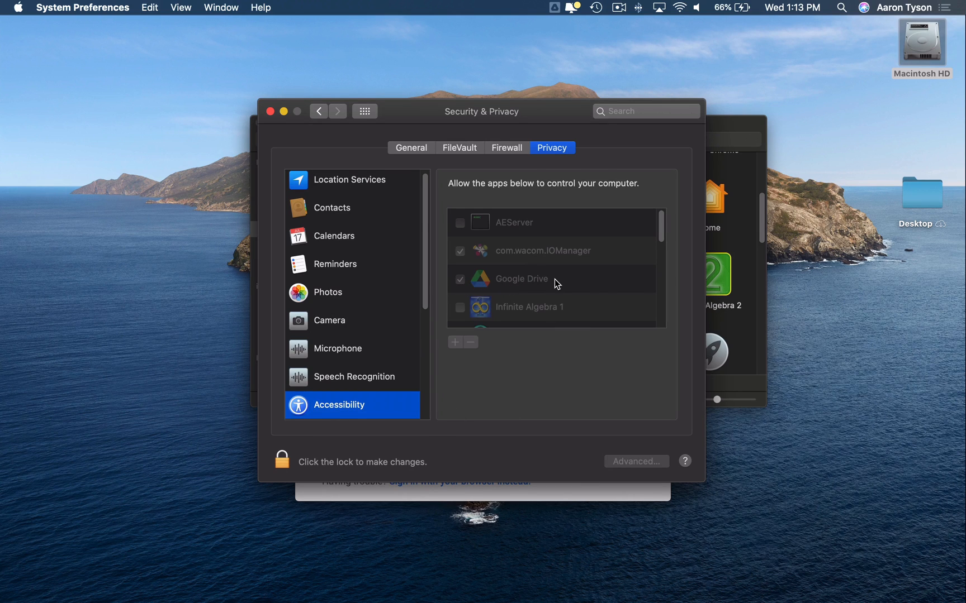
mouse_move(337, 421)
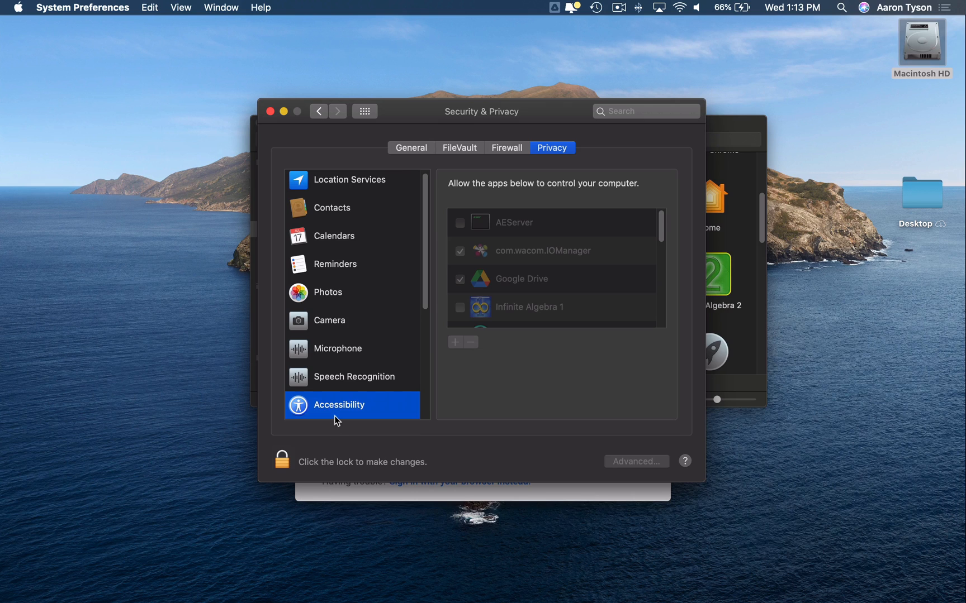
mouse_move(519, 290)
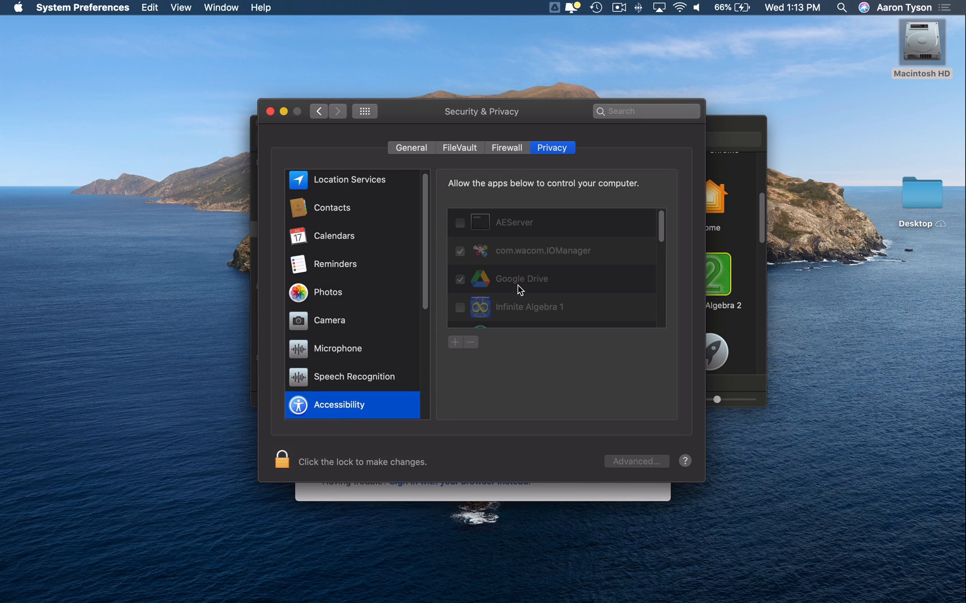
mouse_move(510, 310)
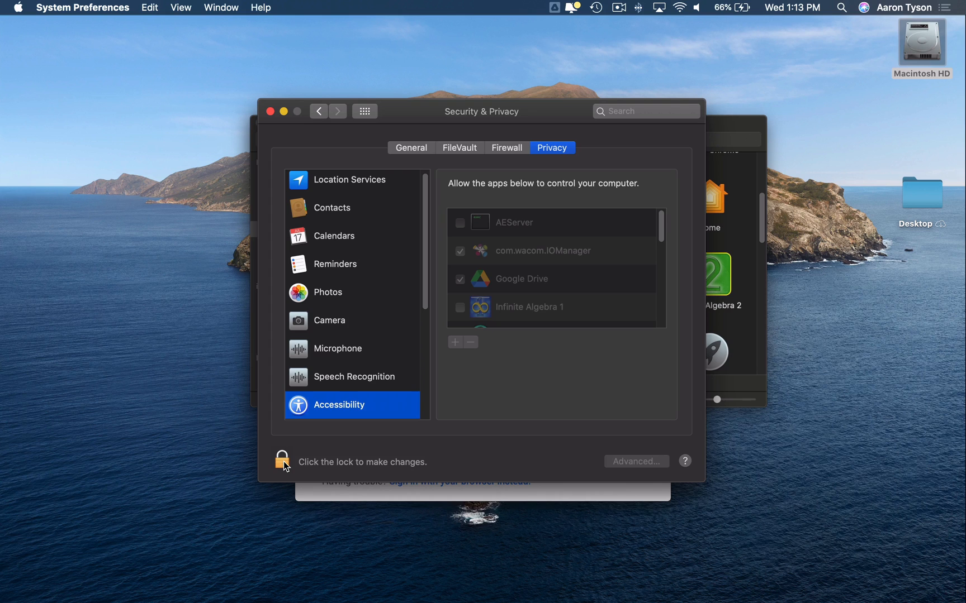
- Unlock Security & Privacy and tick Google Drive under Accessibility
left_click(283, 462)
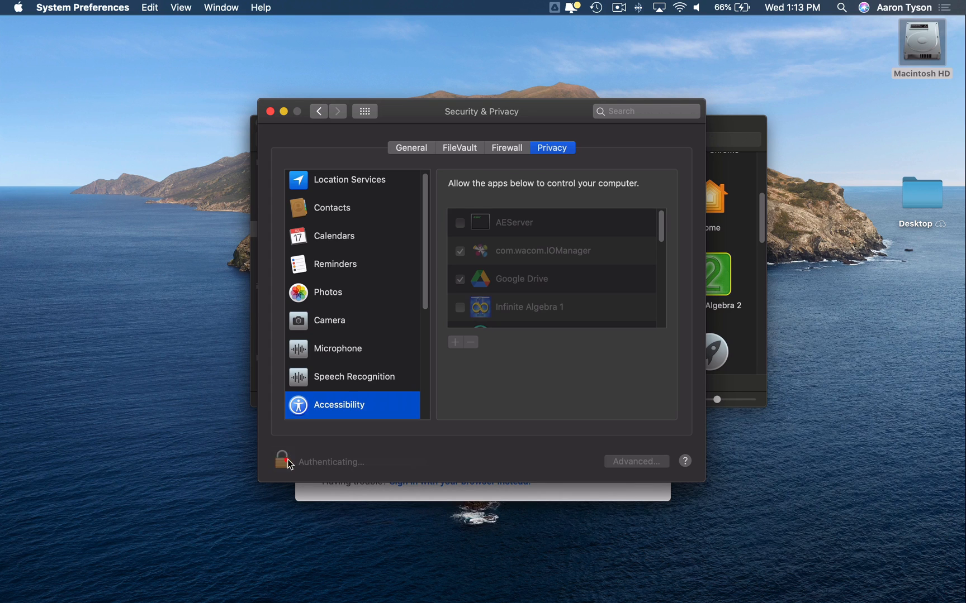
left_click(282, 462)
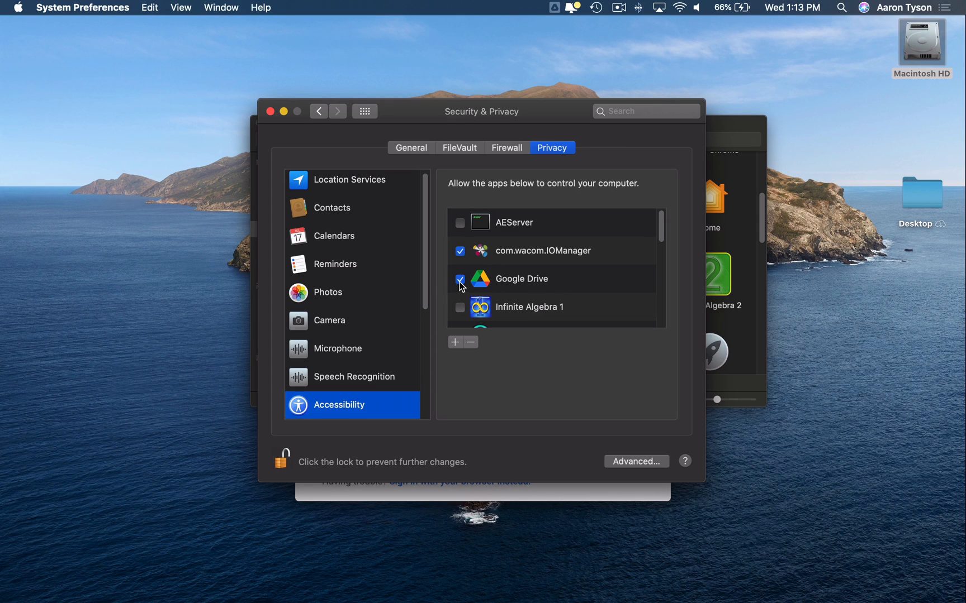
left_click(459, 279)
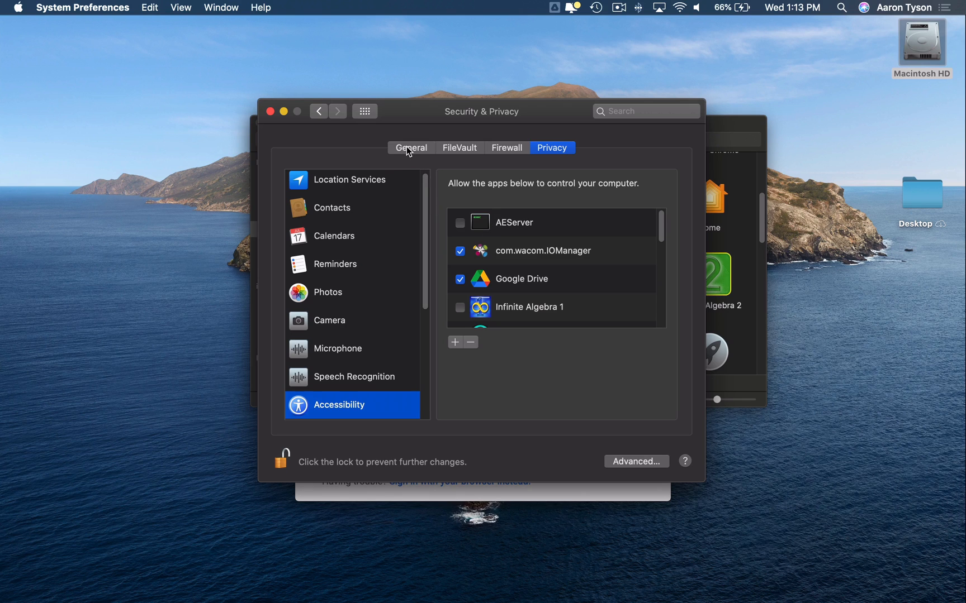
- Switch Security & Privacy to the General tab and lock the padlock again
left_click(411, 147)
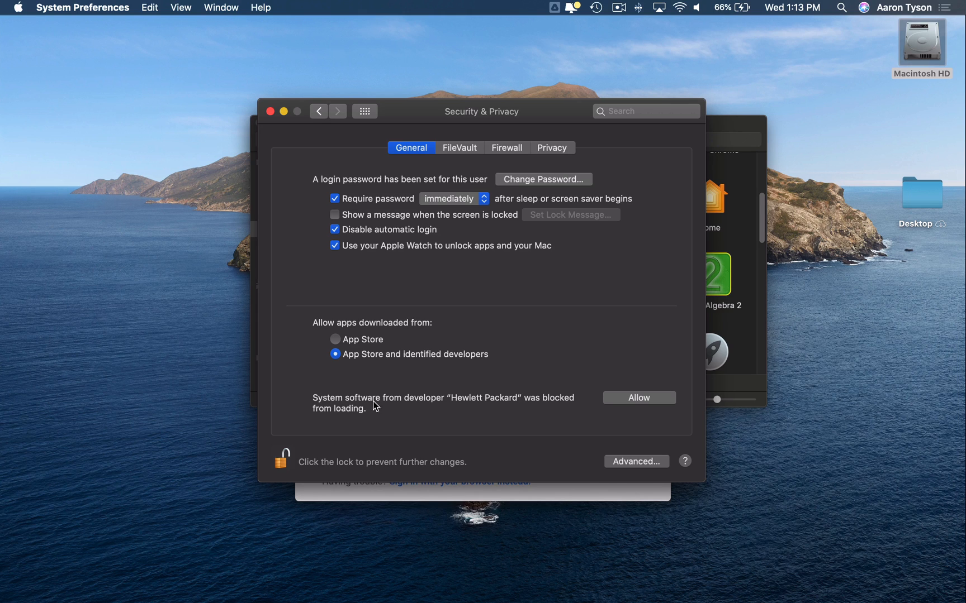
mouse_move(434, 431)
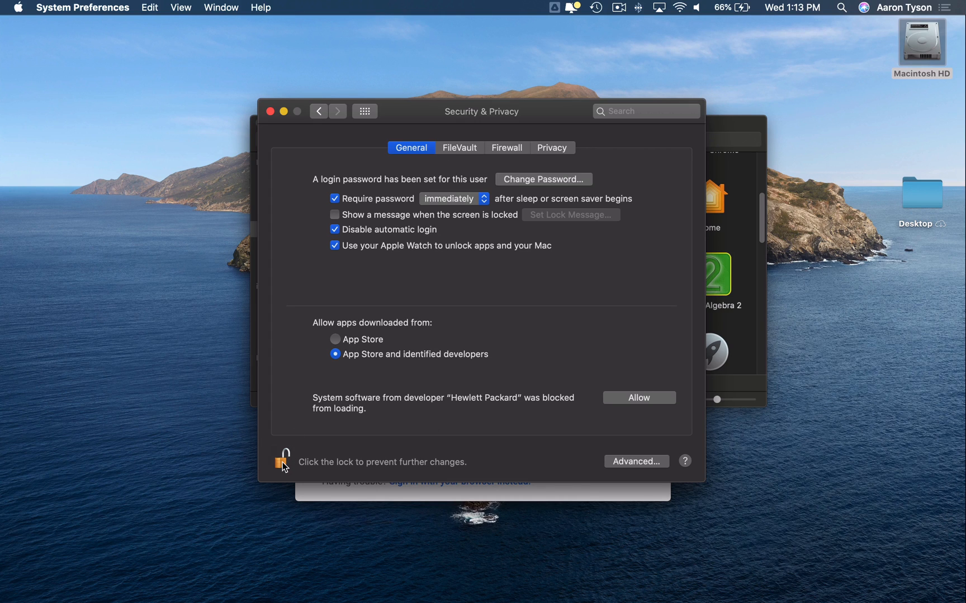
left_click(282, 459)
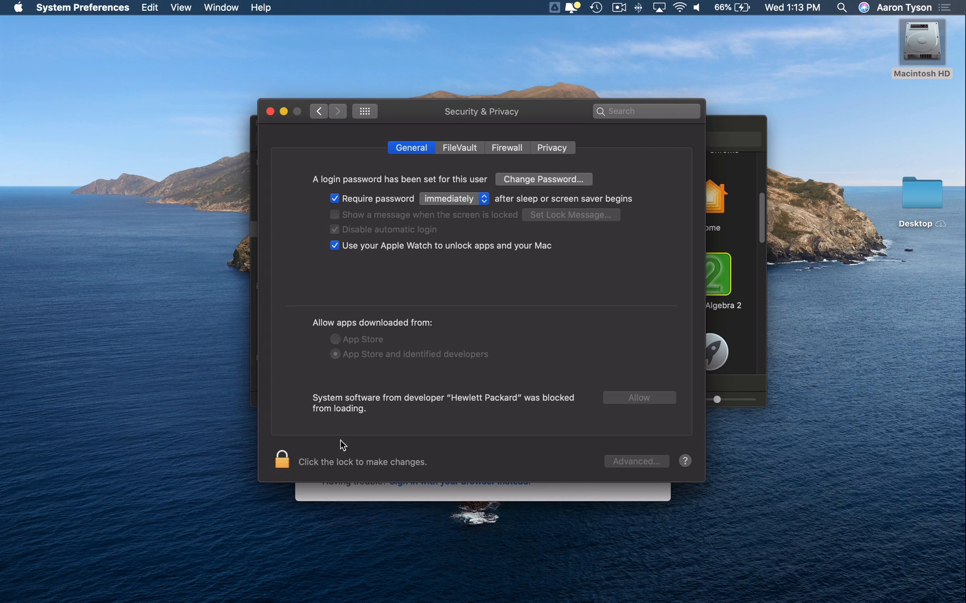
mouse_move(271, 111)
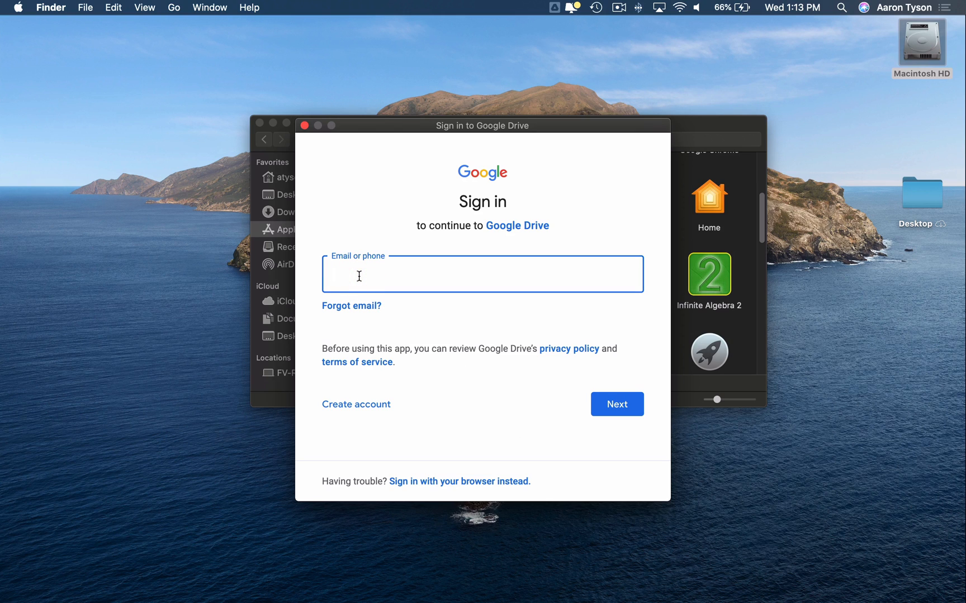
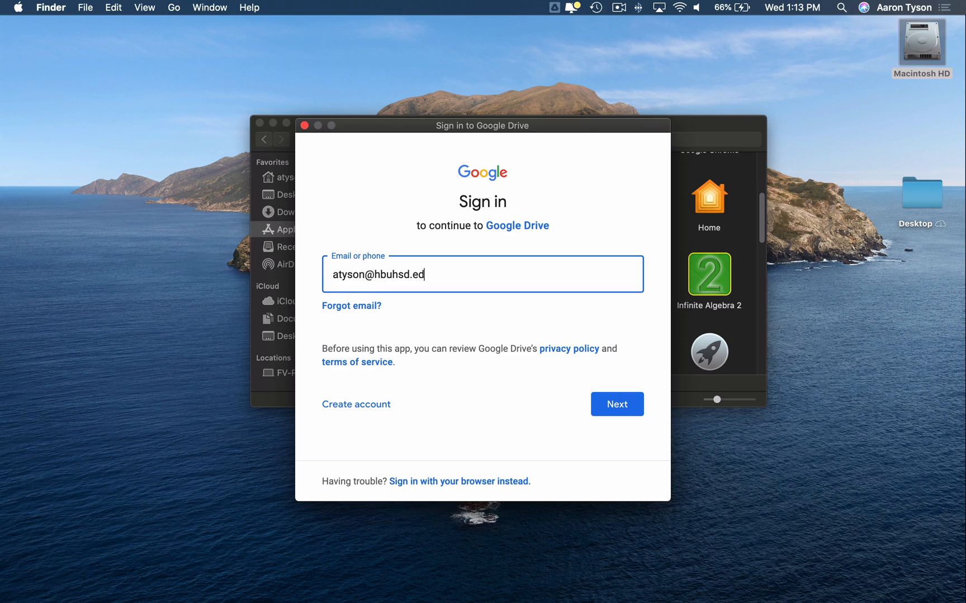
left_click(615, 404)
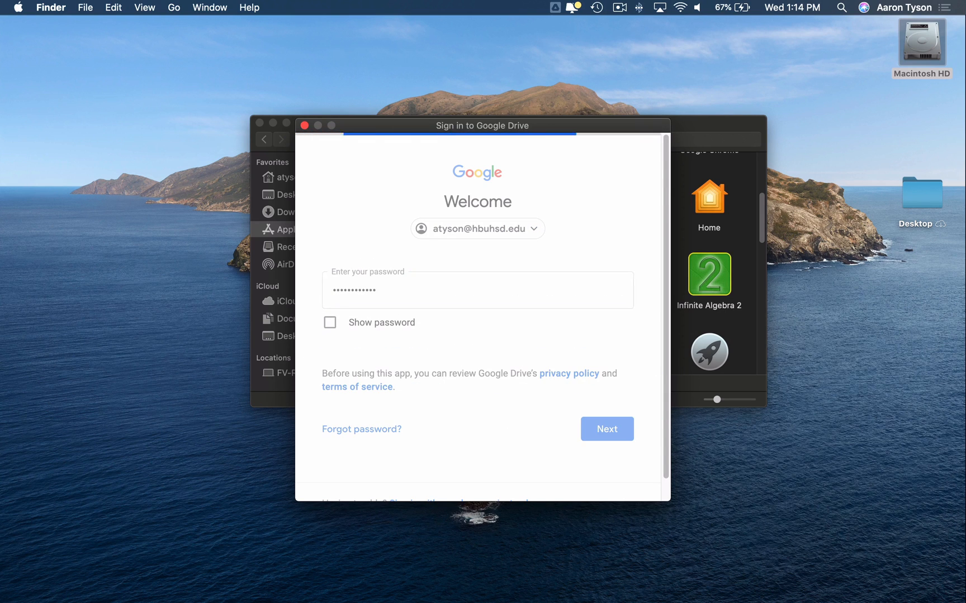
left_click(605, 429)
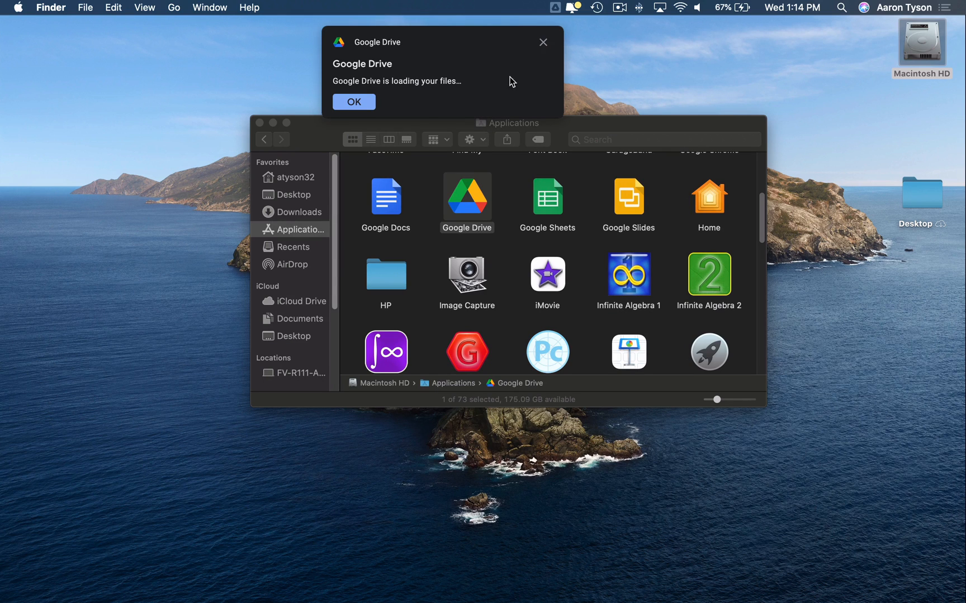
left_click(353, 102)
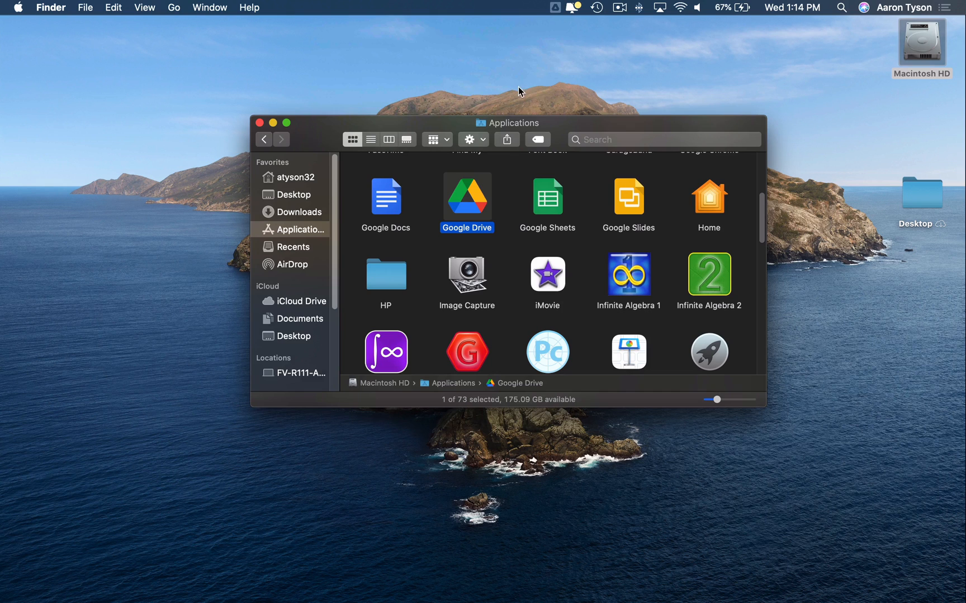
mouse_move(403, 163)
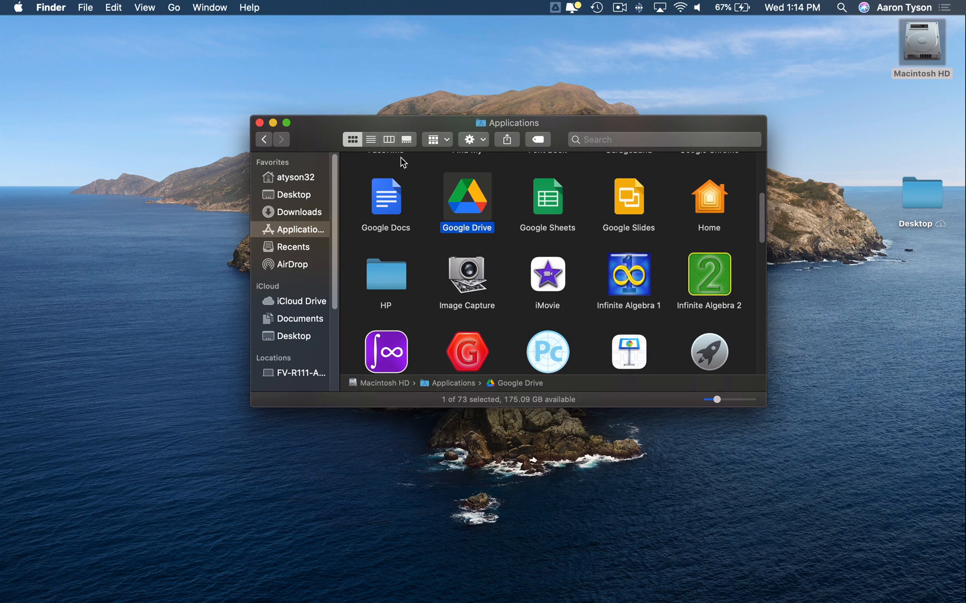
- Relaunch Google Drive, click through the welcome slides, and open the Drive folder
double_click(467, 198)
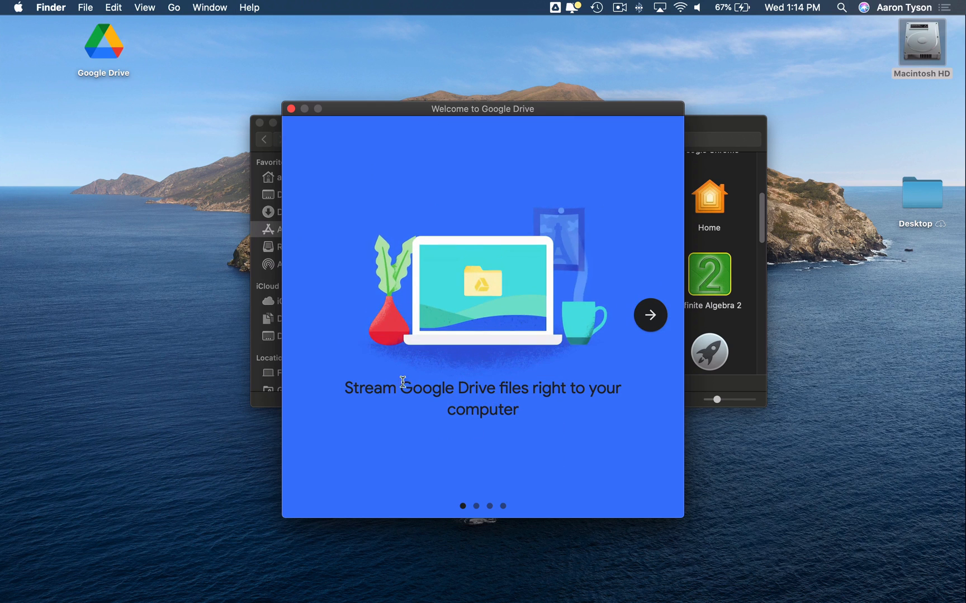
left_click(650, 315)
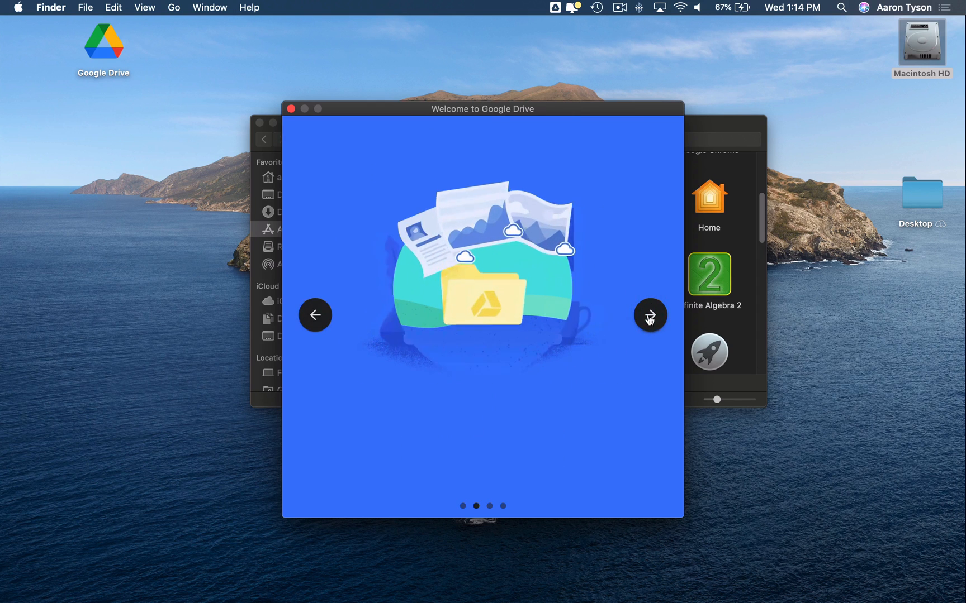
left_click(650, 315)
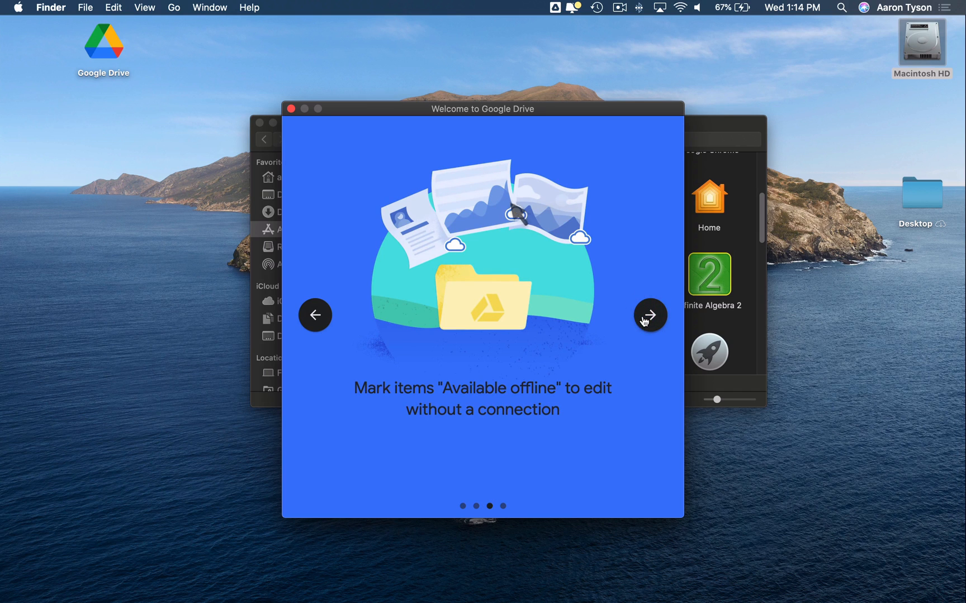
left_click(649, 315)
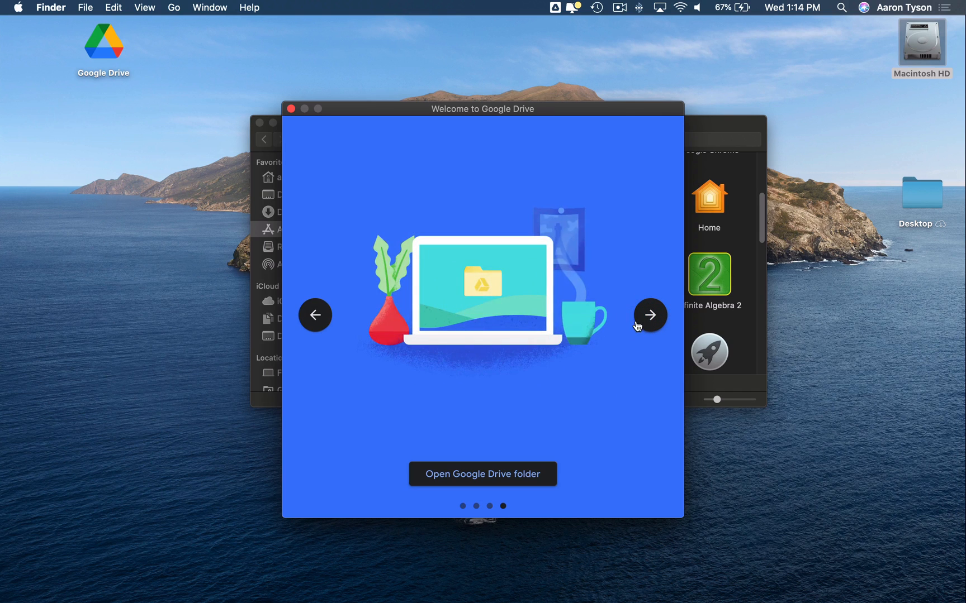
left_click(650, 315)
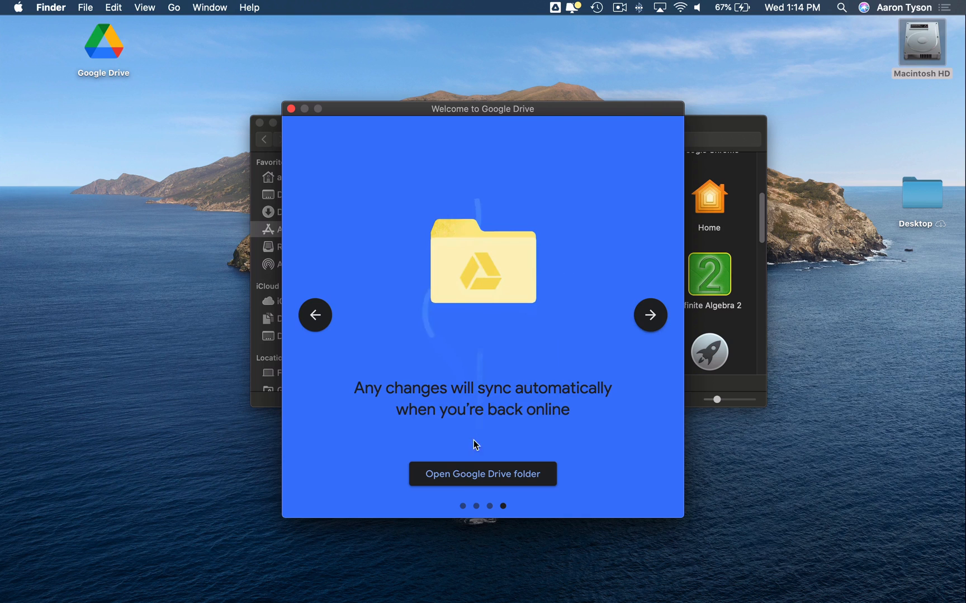
left_click(482, 475)
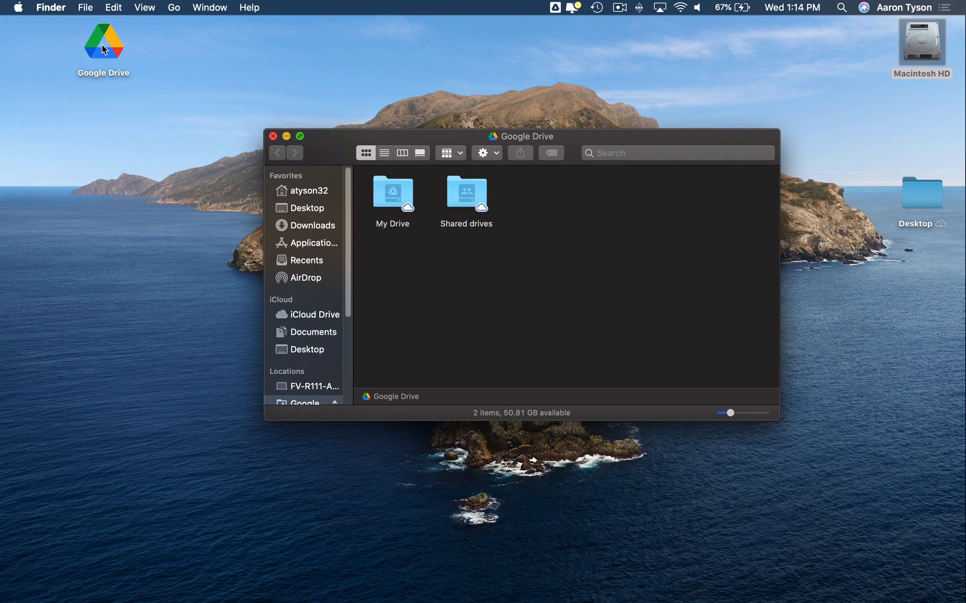
mouse_move(431, 198)
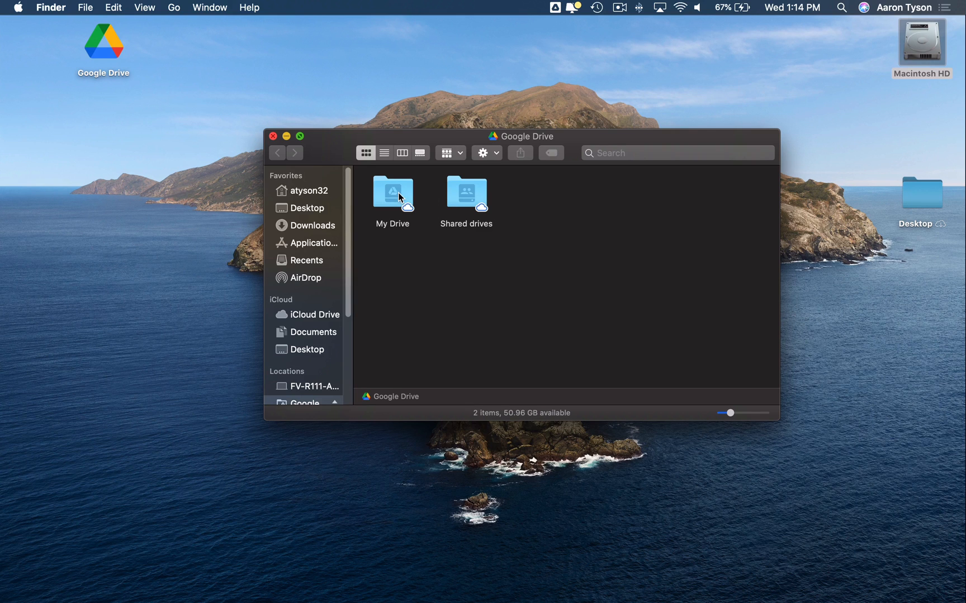
- Open My Drive and look inside the Algebra 1 folder before going back
double_click(392, 194)
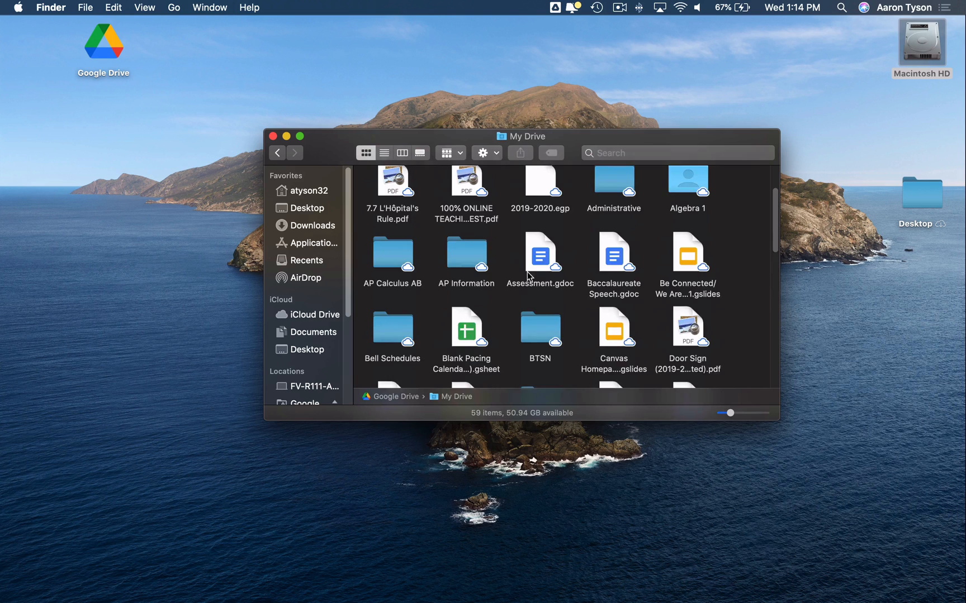
scroll("down", 3)
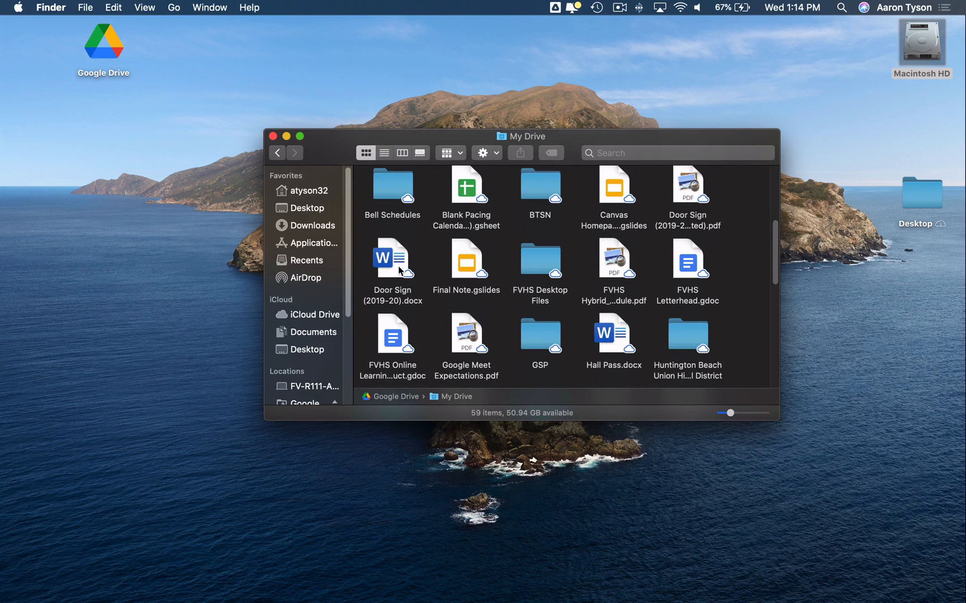
scroll("down", 3)
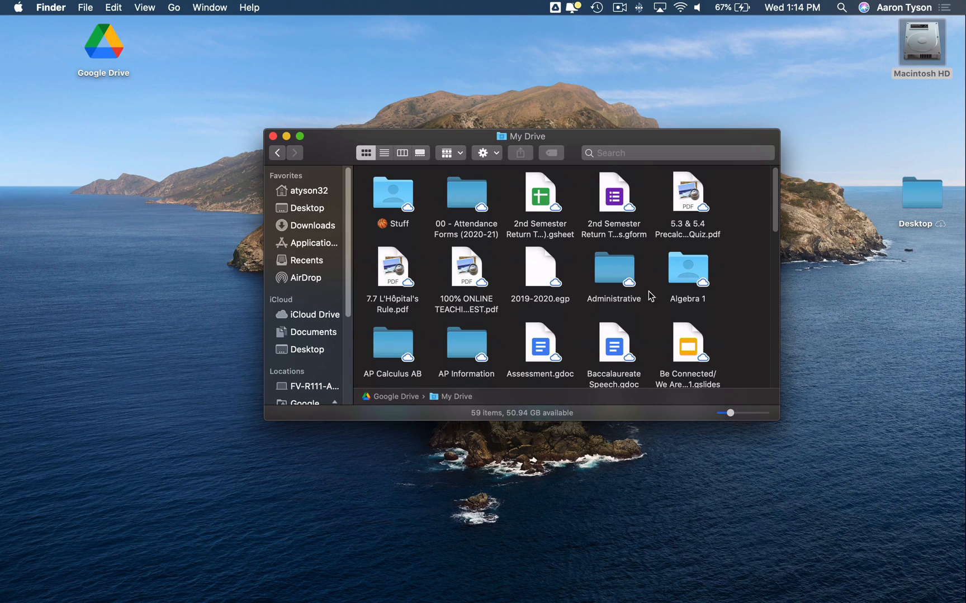
double_click(687, 271)
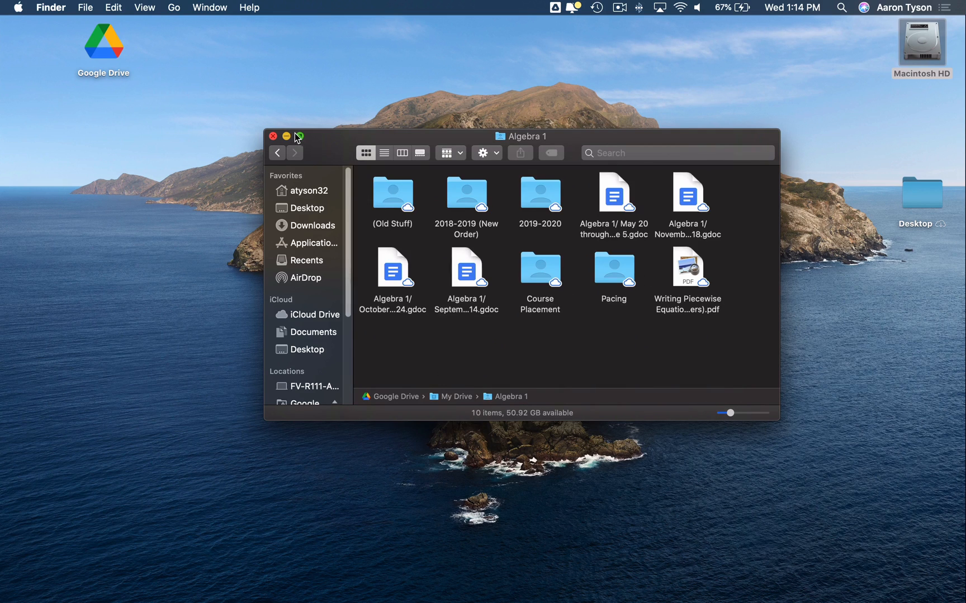
left_click(277, 152)
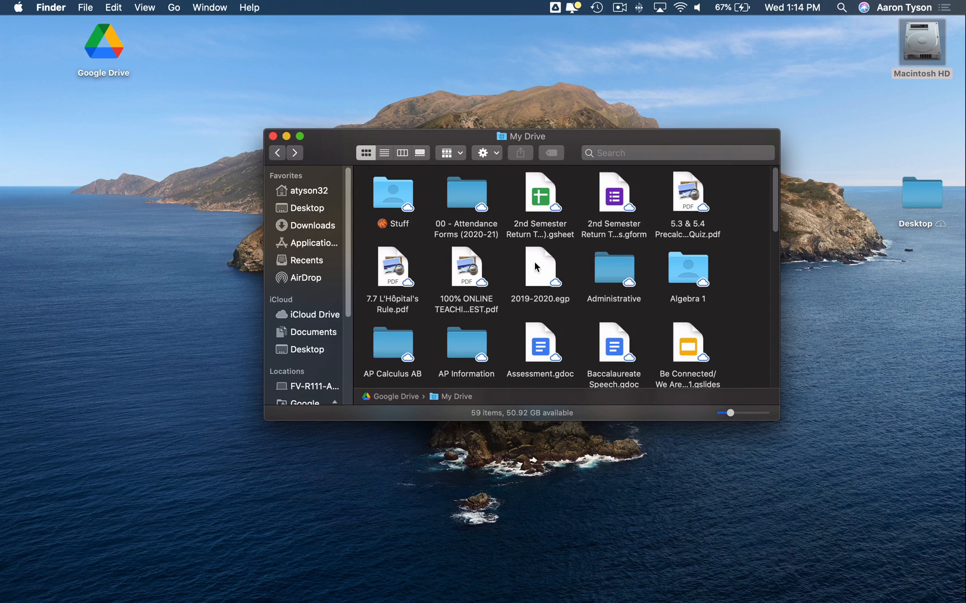
- Drill into AP Calculus AB's Chapter 01 and check the Day 01 folder
scroll("down", 3)
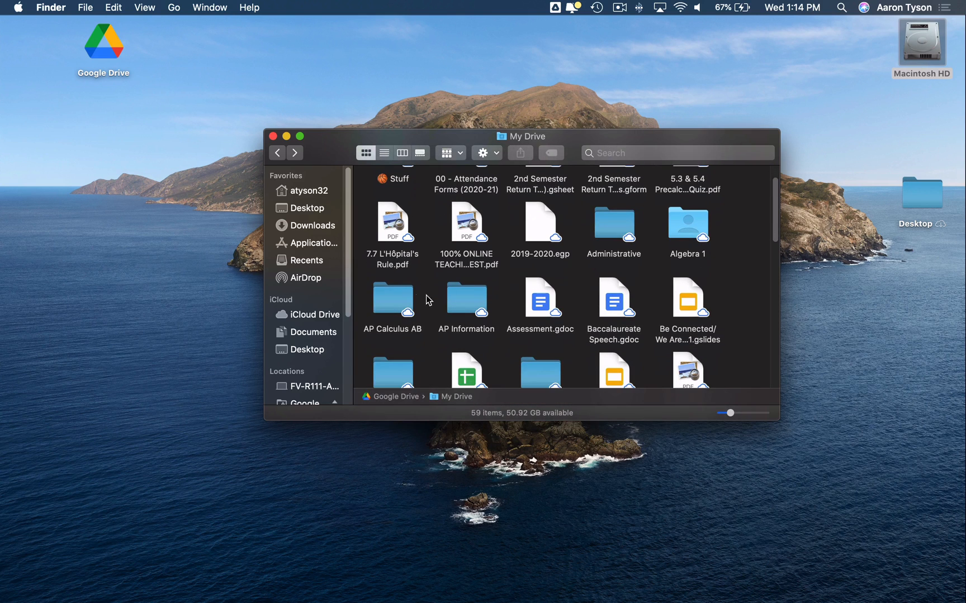
double_click(391, 297)
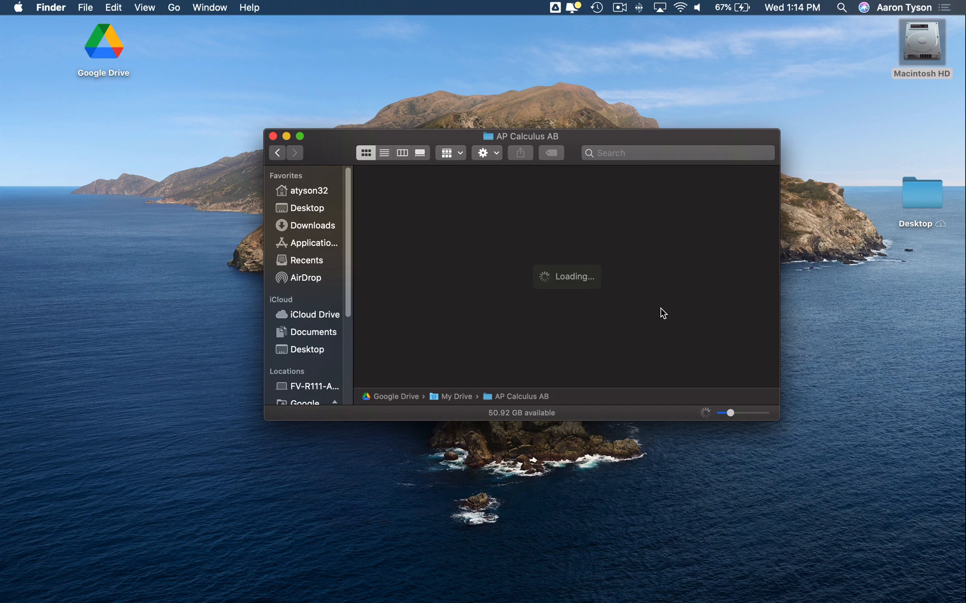
mouse_move(607, 315)
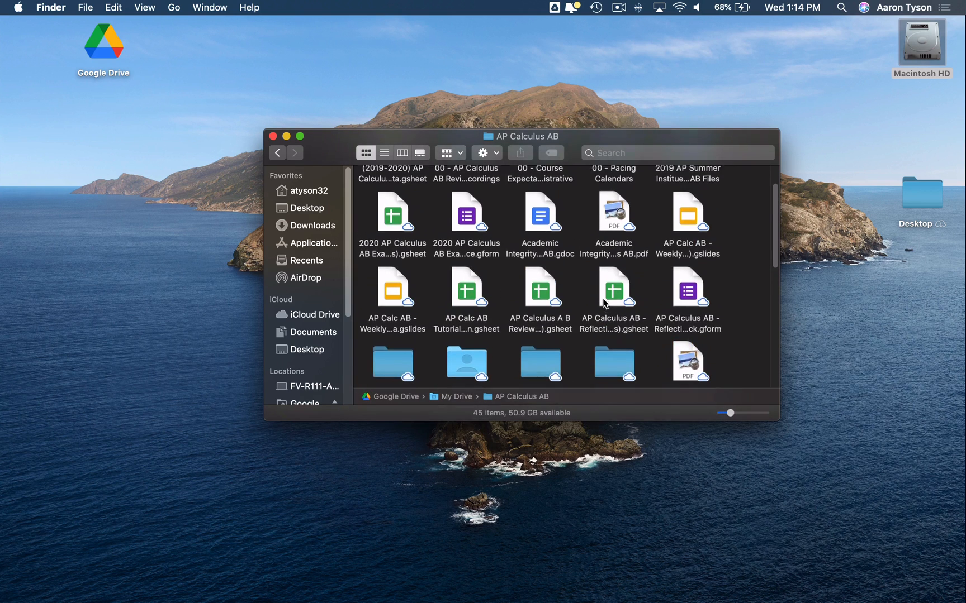
scroll("down", 3)
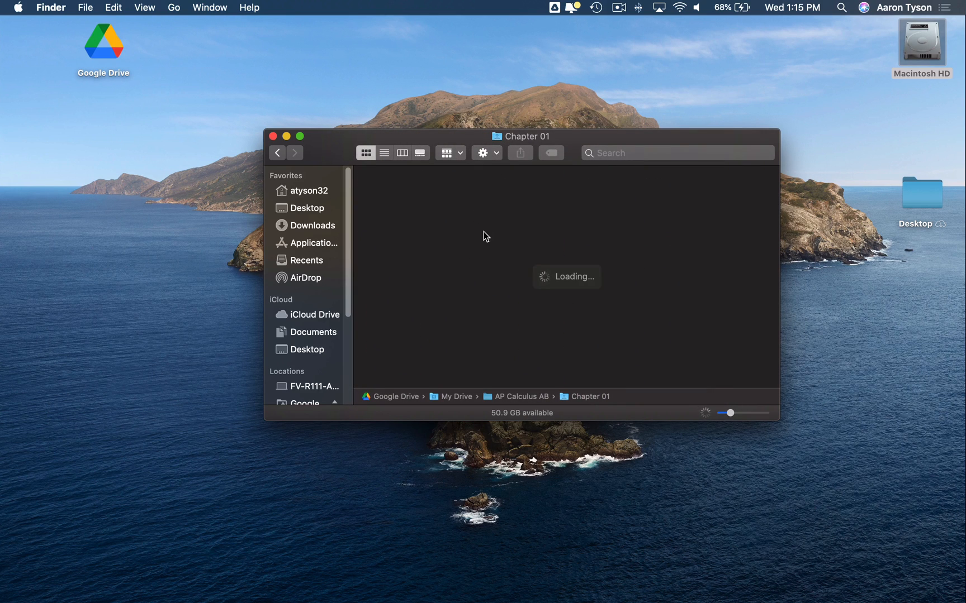
mouse_move(523, 229)
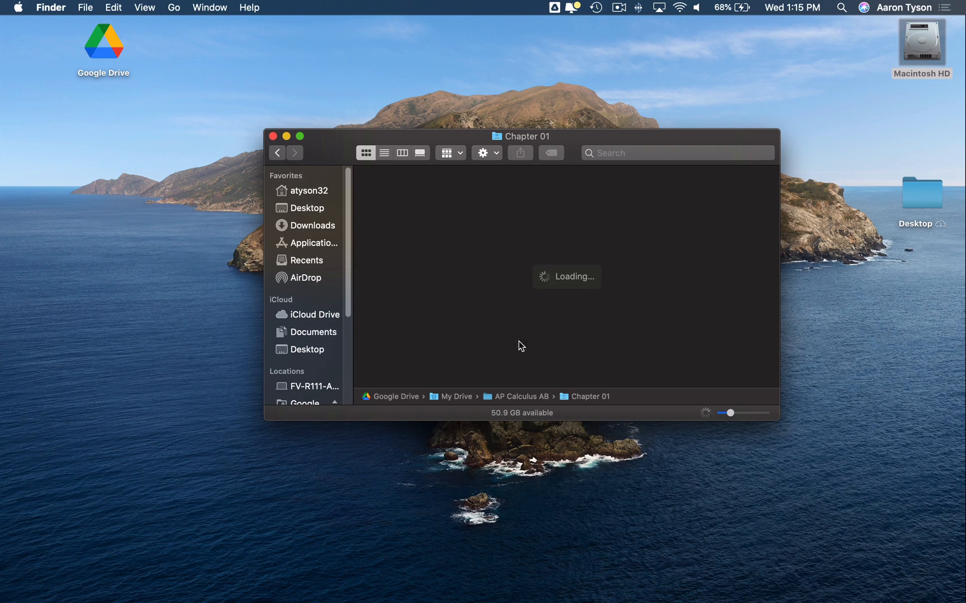
mouse_move(549, 288)
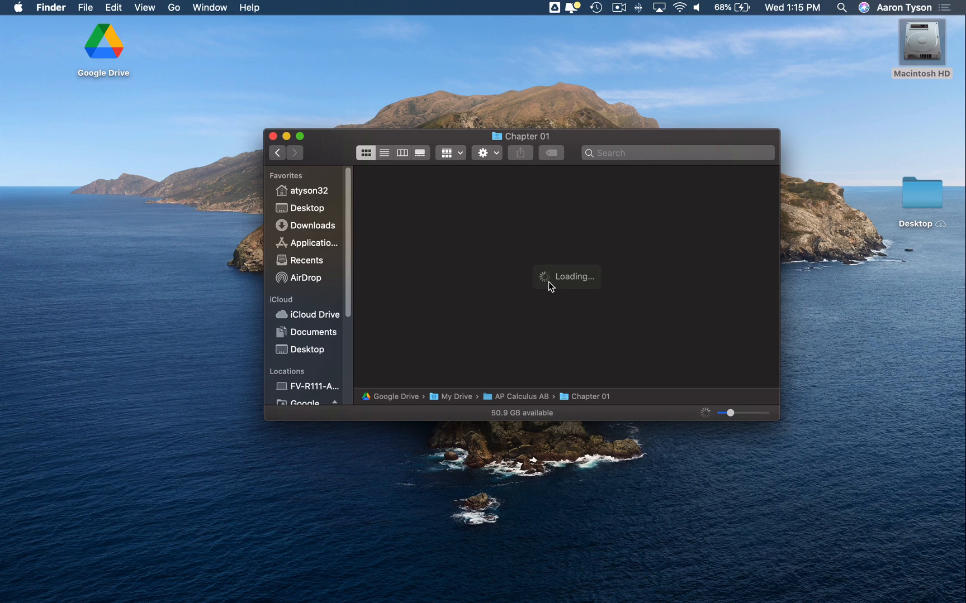
mouse_move(555, 286)
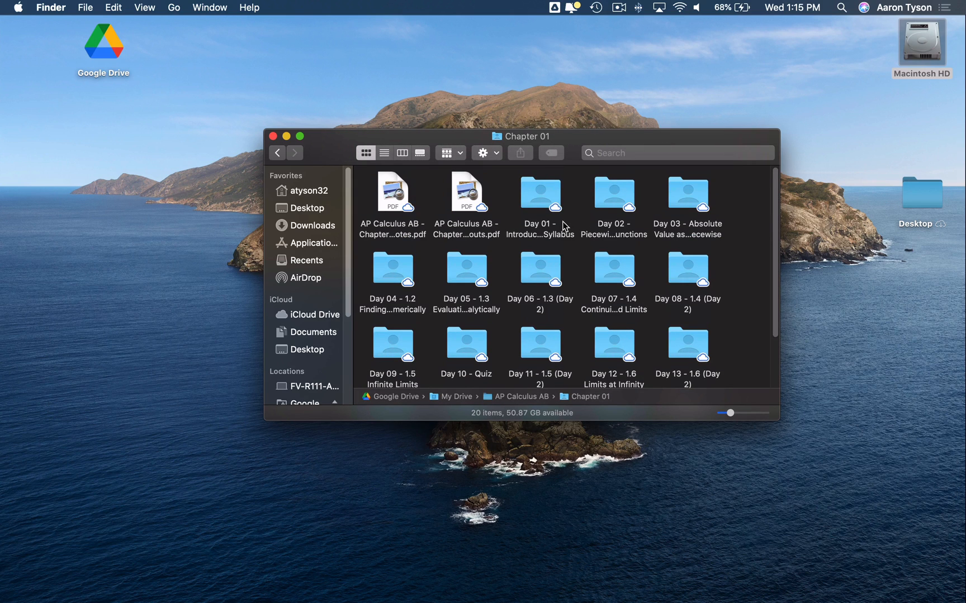
left_click(540, 191)
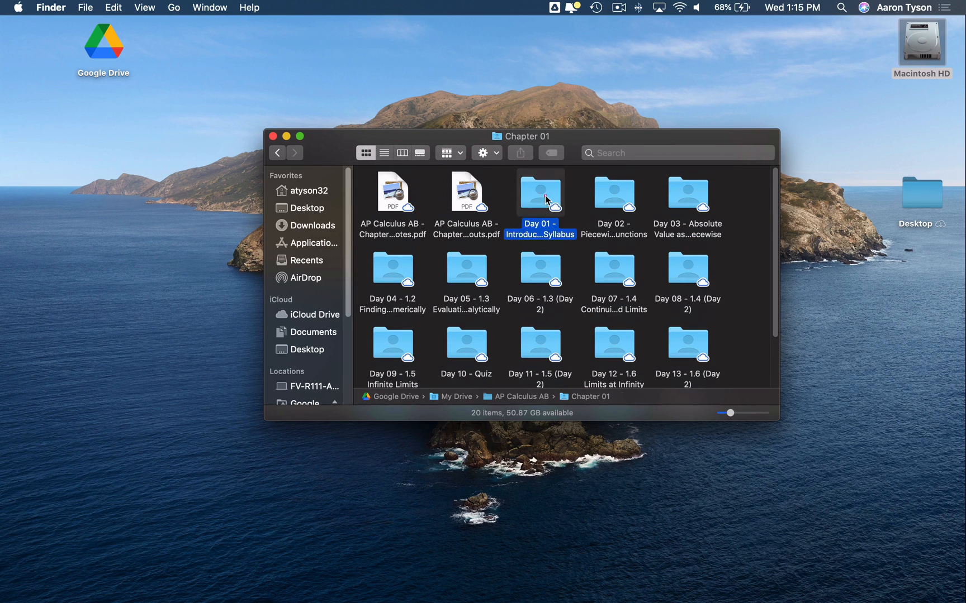
double_click(540, 193)
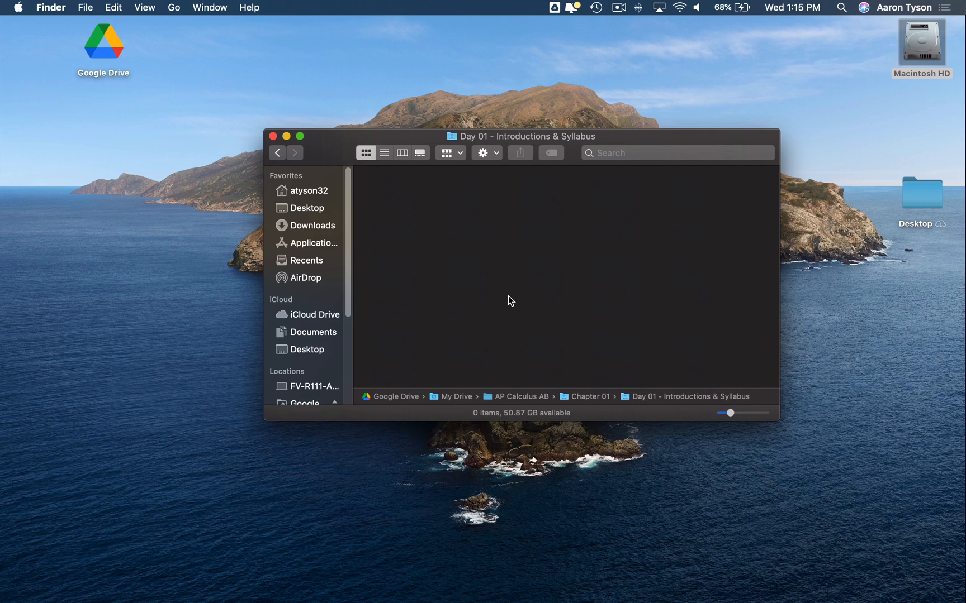
mouse_move(540, 229)
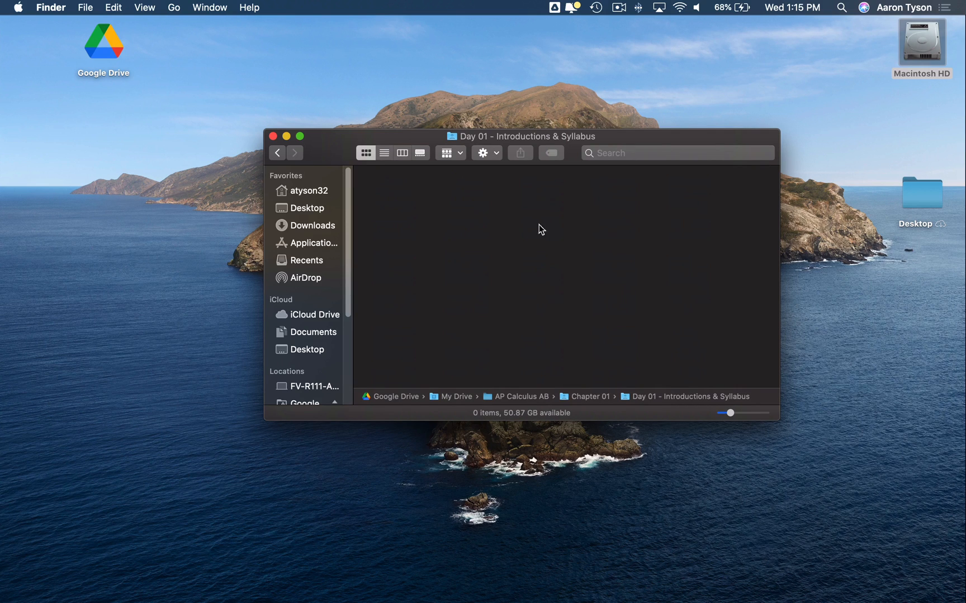
left_click(277, 153)
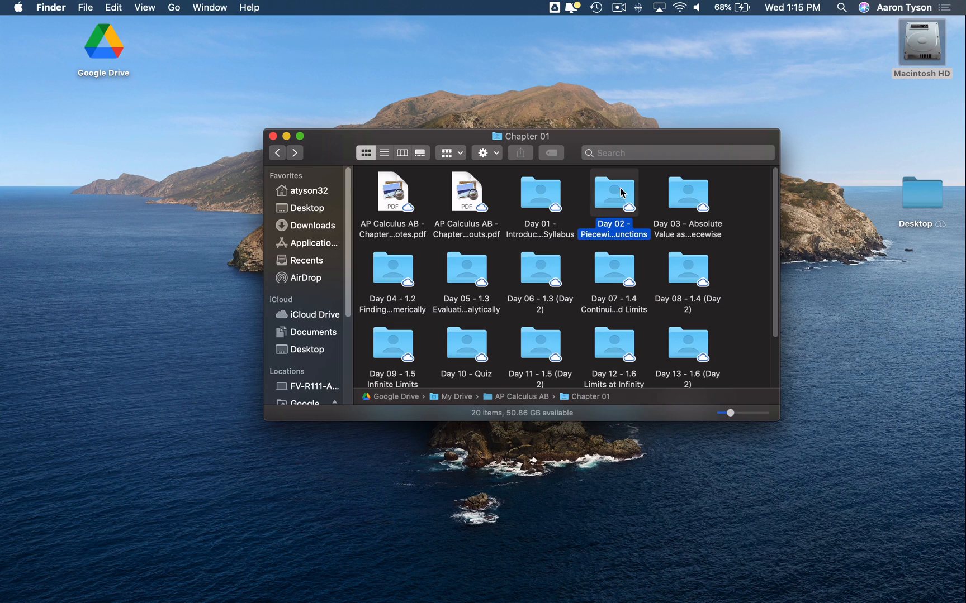
- Open the Day 02 graphing Word document and accept the Office editing-presence prompt
double_click(613, 192)
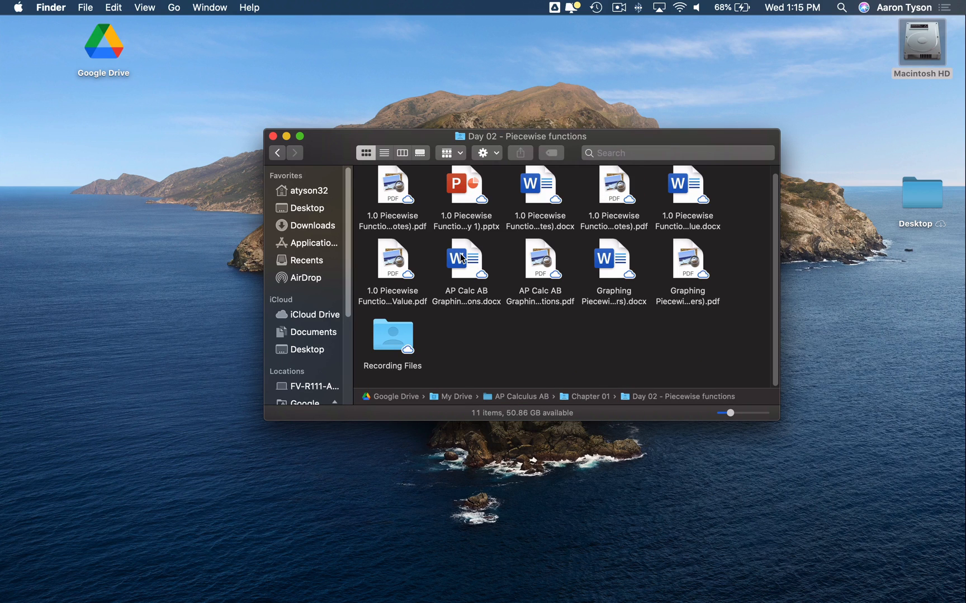
left_click(465, 259)
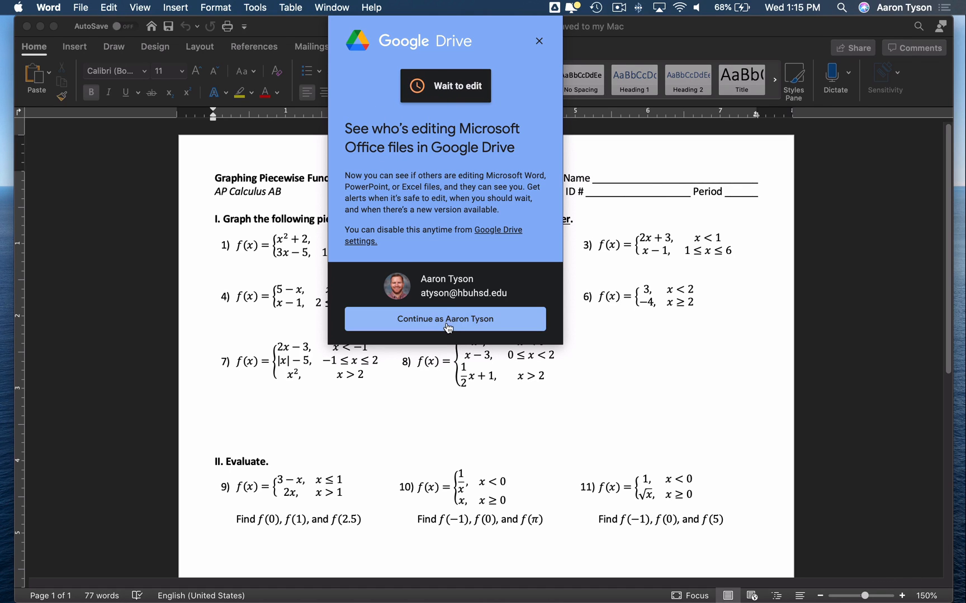
left_click(445, 319)
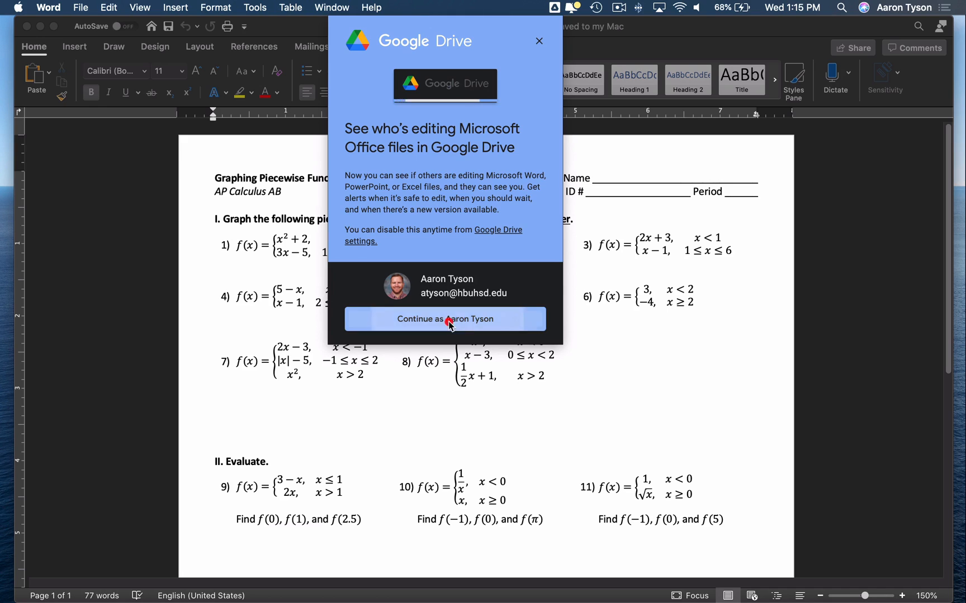
left_click(444, 319)
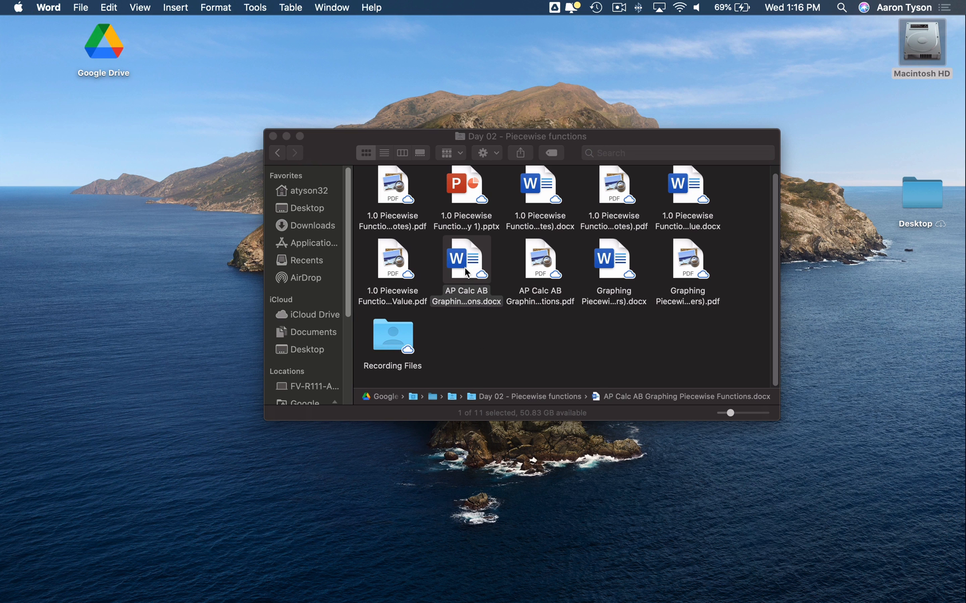
mouse_move(478, 282)
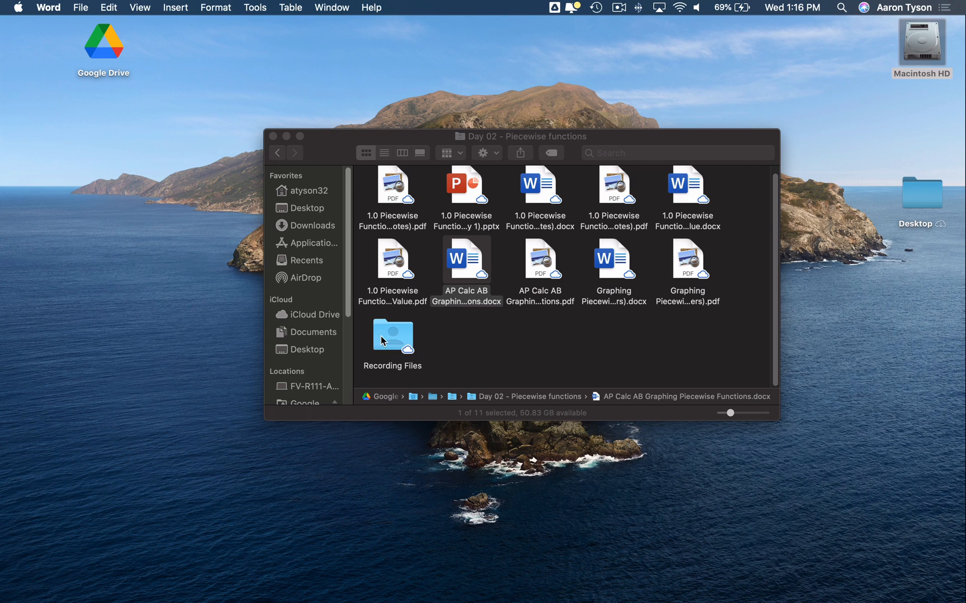
mouse_move(479, 277)
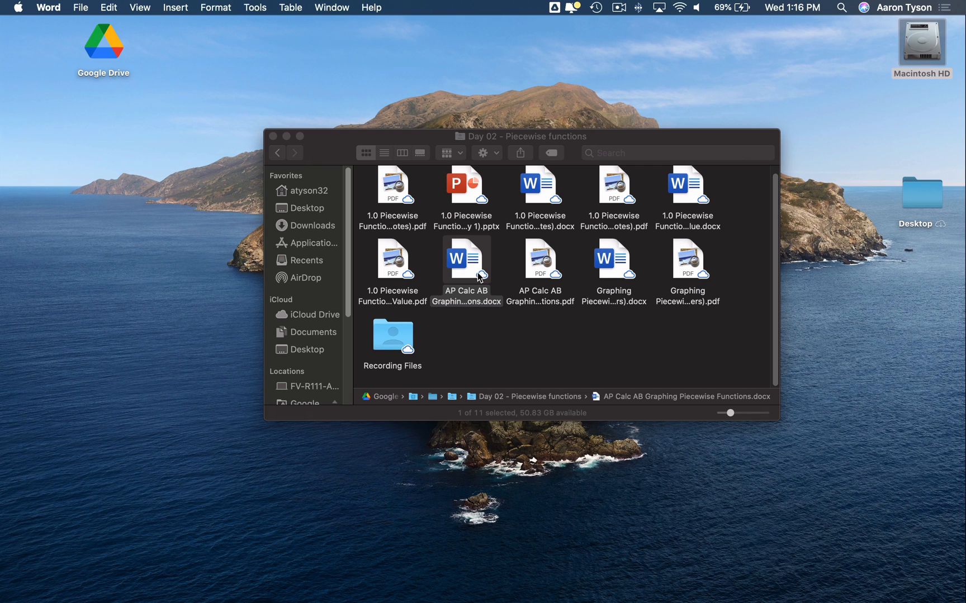
mouse_move(493, 309)
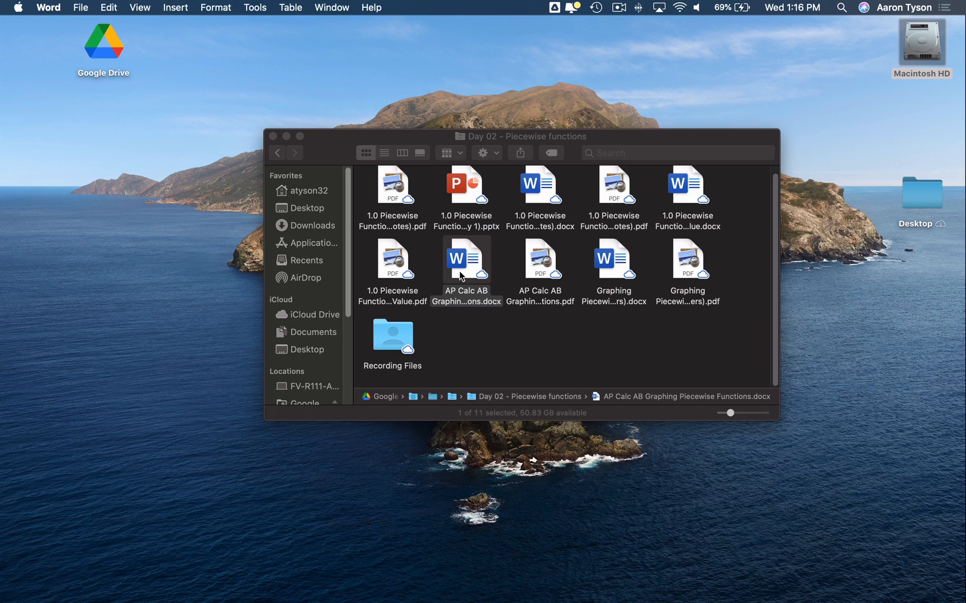
mouse_move(596, 296)
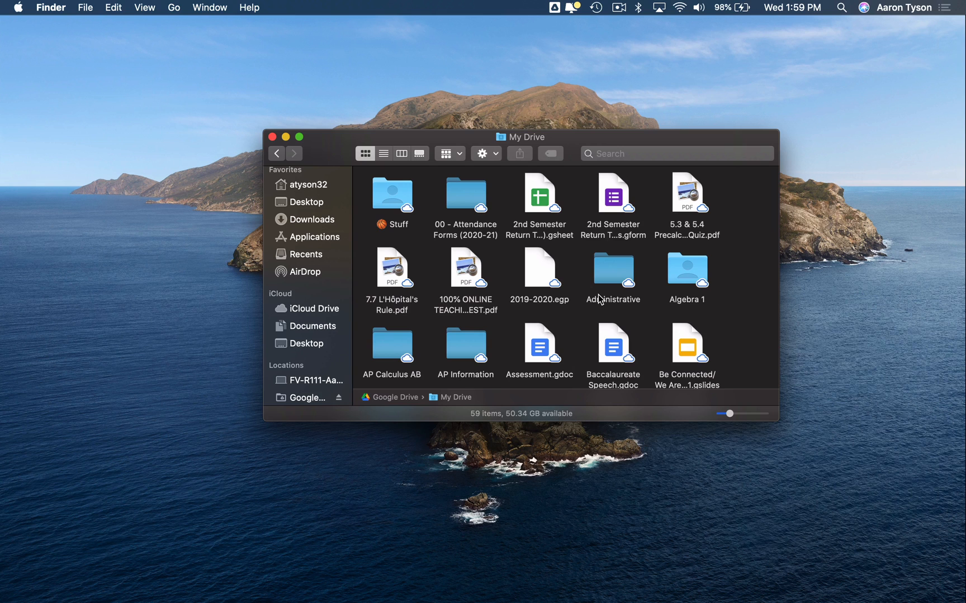
- Scroll My Drive and open Canvas Homepage Google Slide.gslides in Chrome
scroll("down", 3)
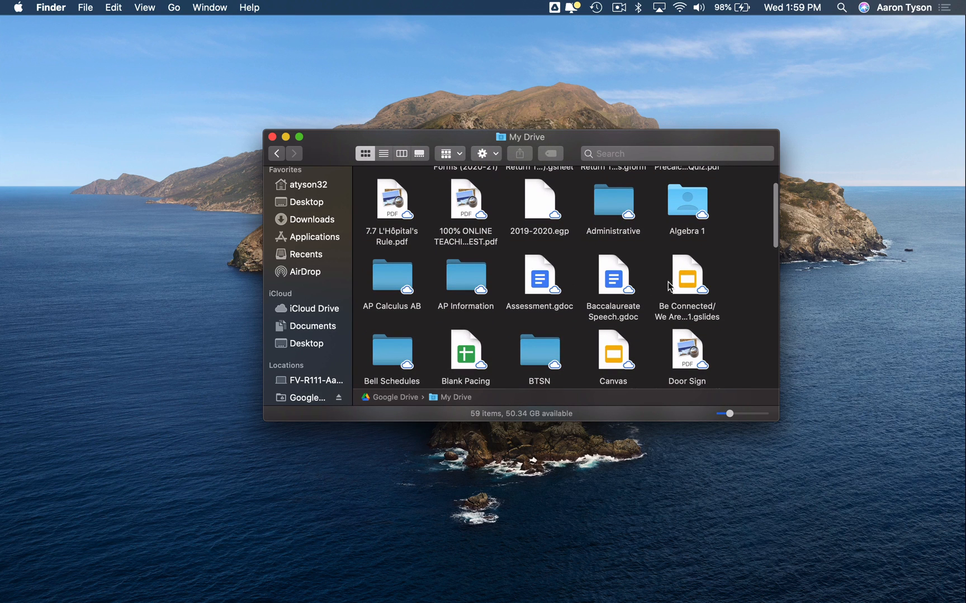
mouse_move(643, 271)
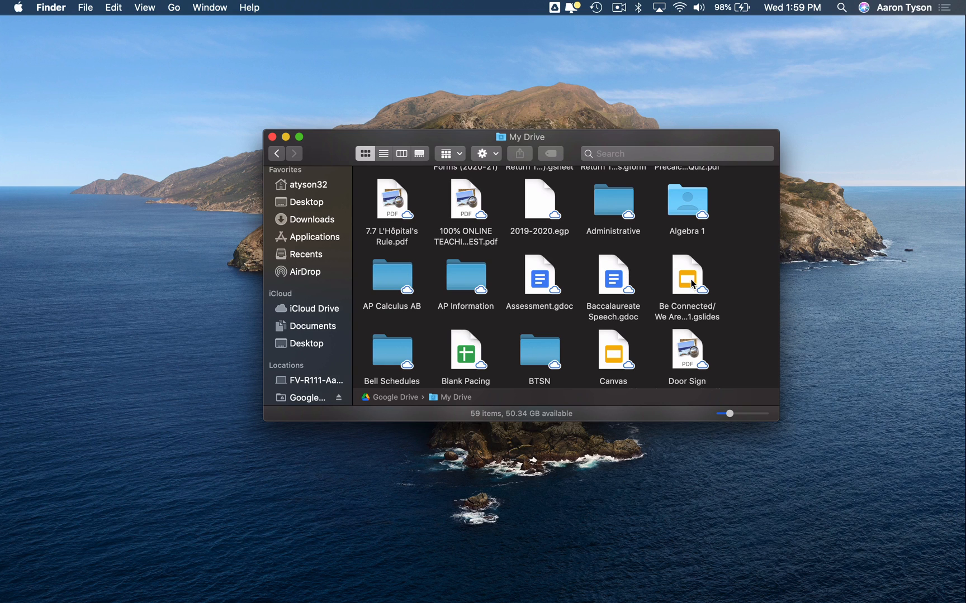
scroll("down", 3)
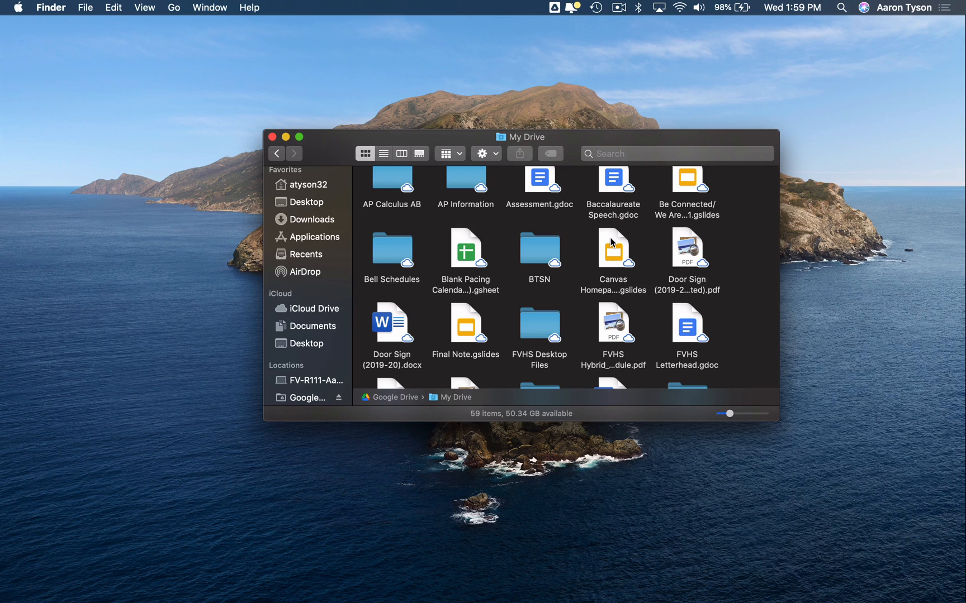
double_click(613, 249)
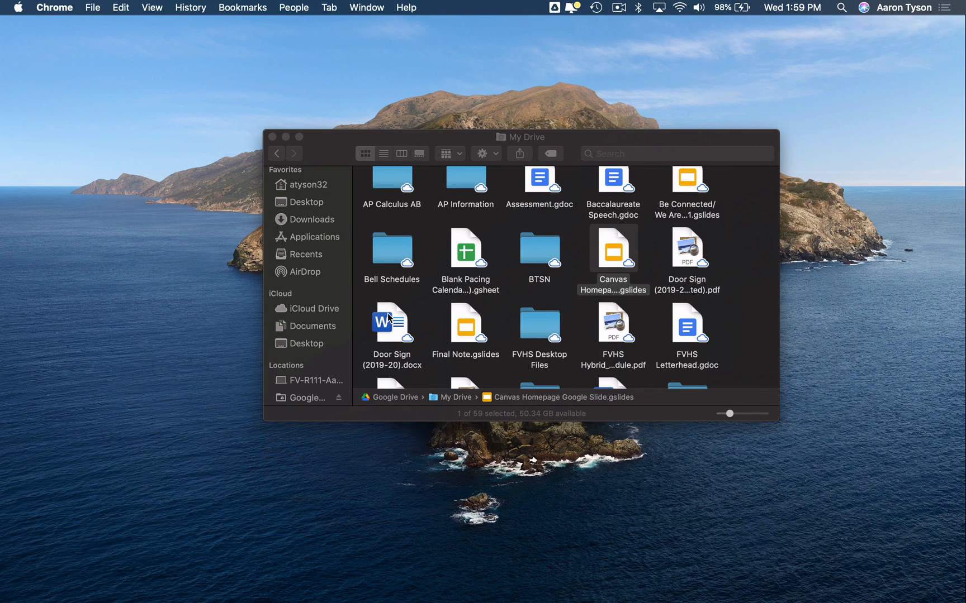
mouse_move(394, 321)
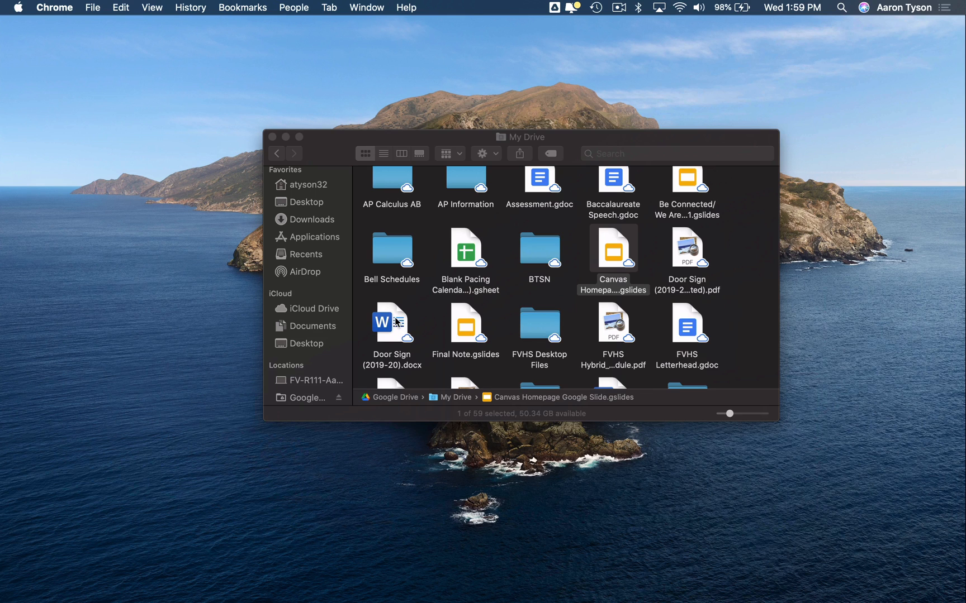
mouse_move(394, 322)
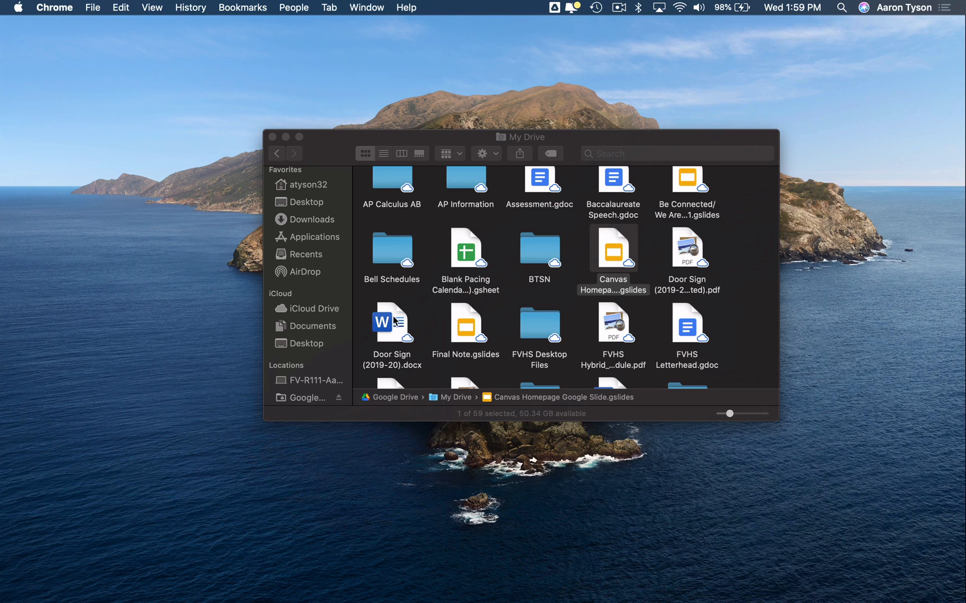
mouse_move(629, 269)
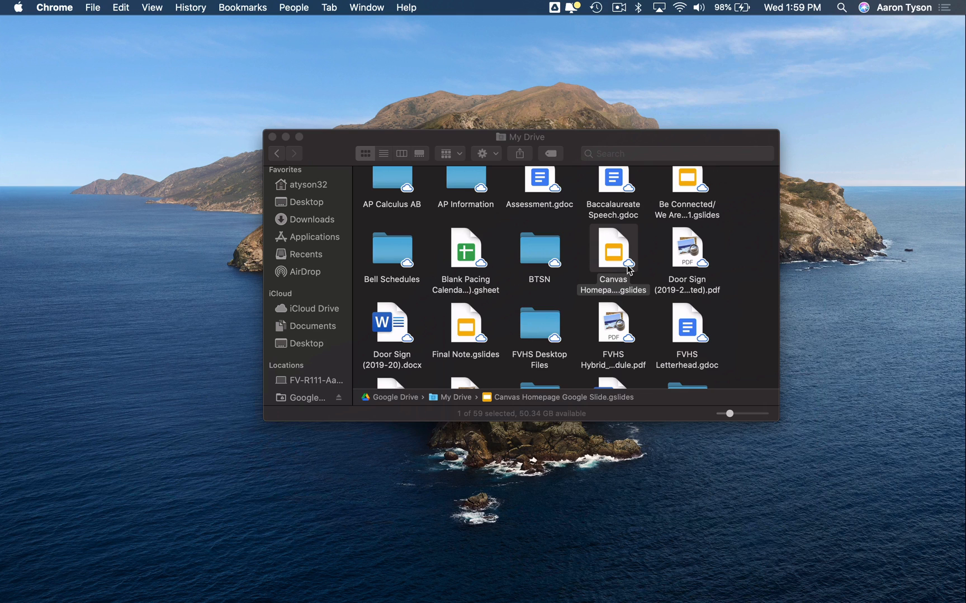
mouse_move(611, 251)
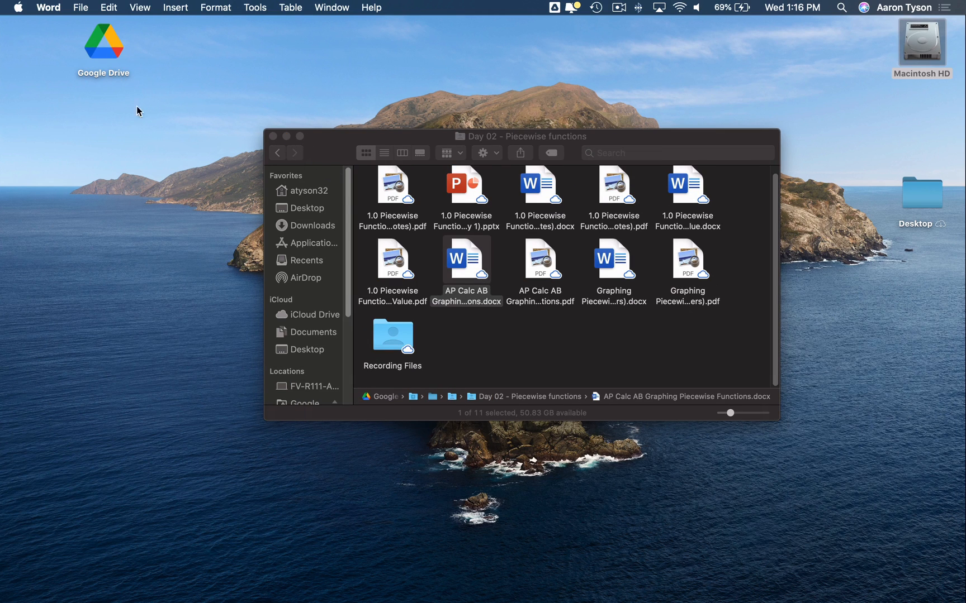
mouse_move(469, 286)
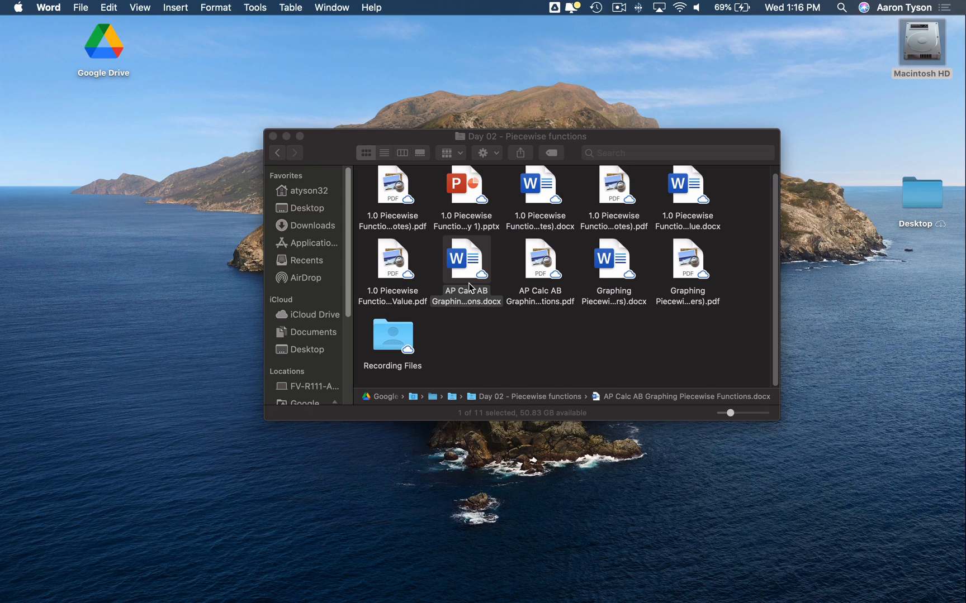
mouse_move(490, 290)
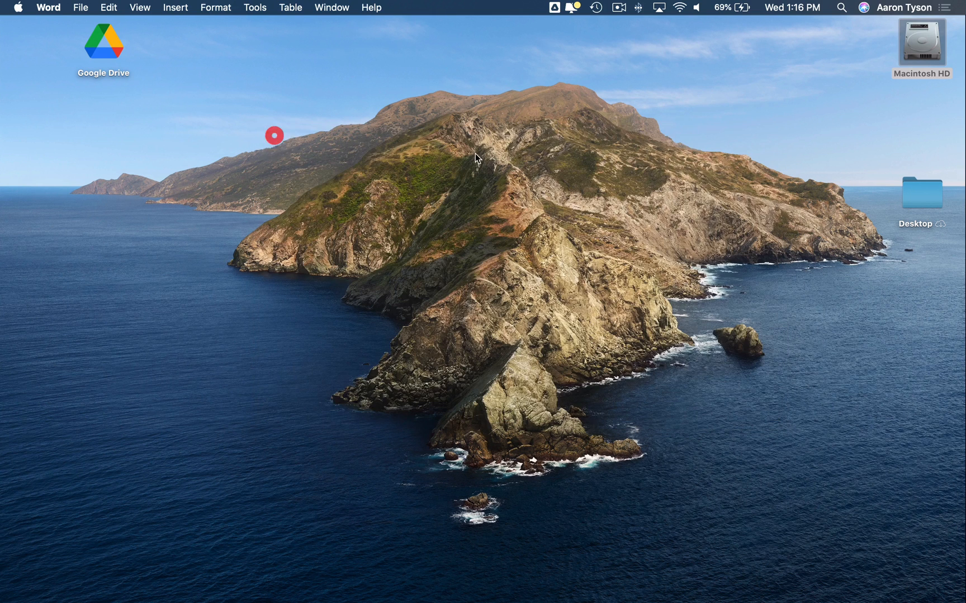
- Open Google Drive from the desktop icon and drag the Desktop folder into My Drive
left_click(103, 47)
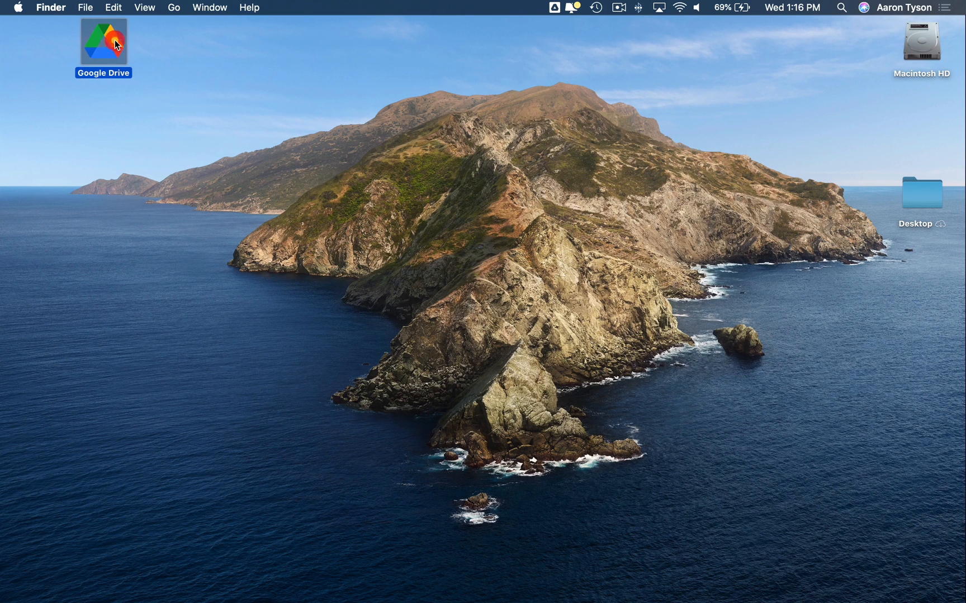
double_click(103, 45)
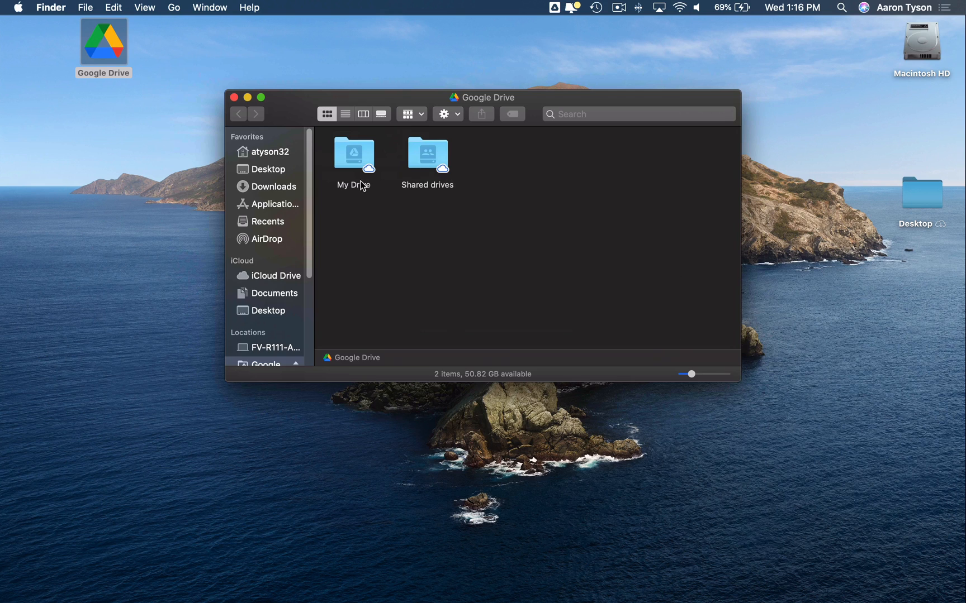
mouse_move(362, 162)
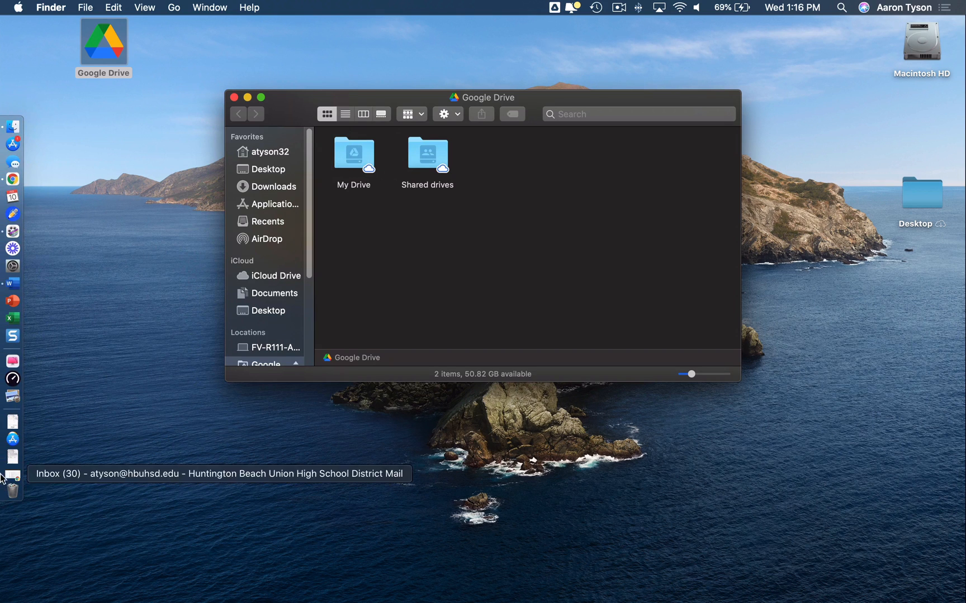
mouse_move(12, 421)
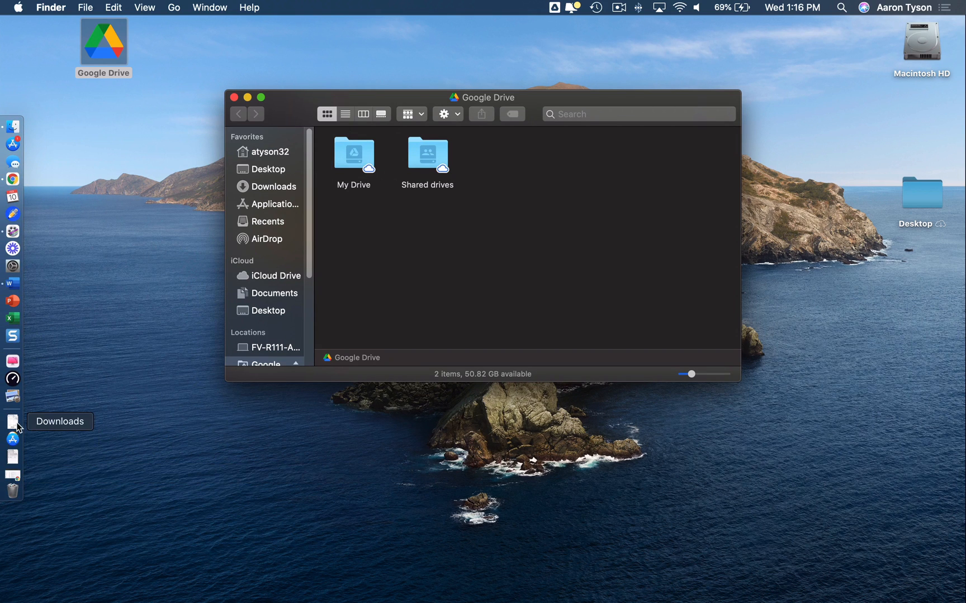
left_click(12, 422)
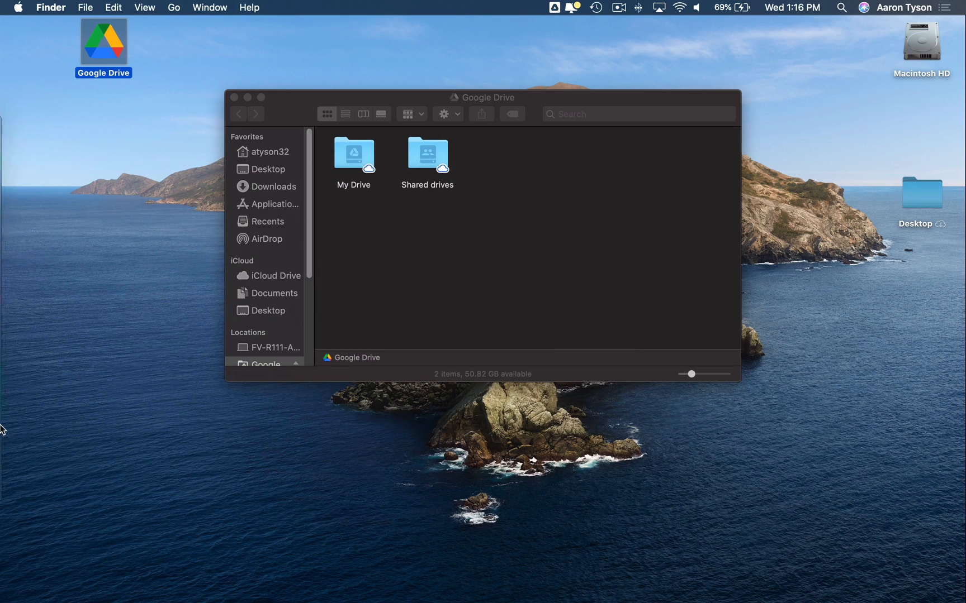
mouse_move(917, 207)
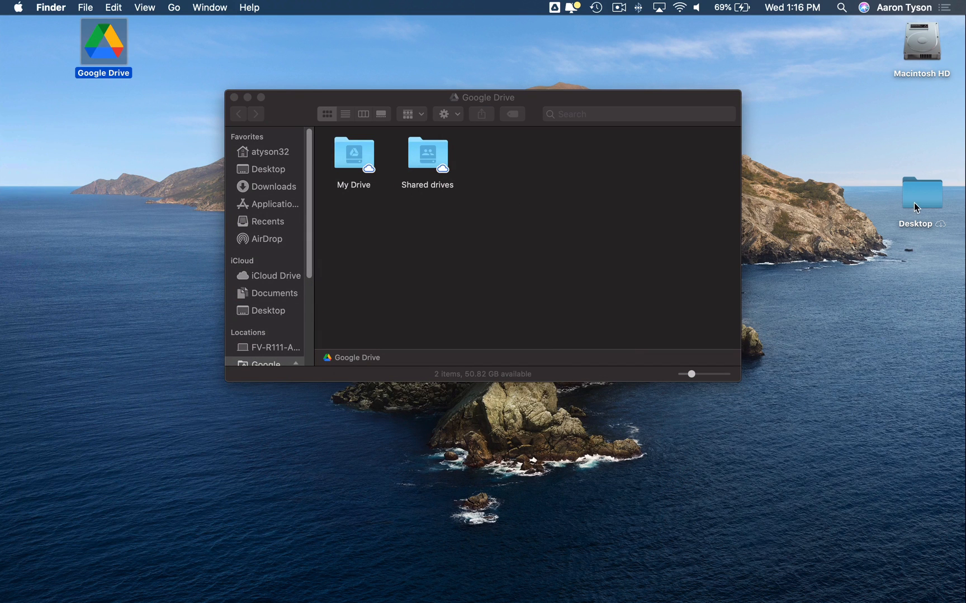
left_click(921, 200)
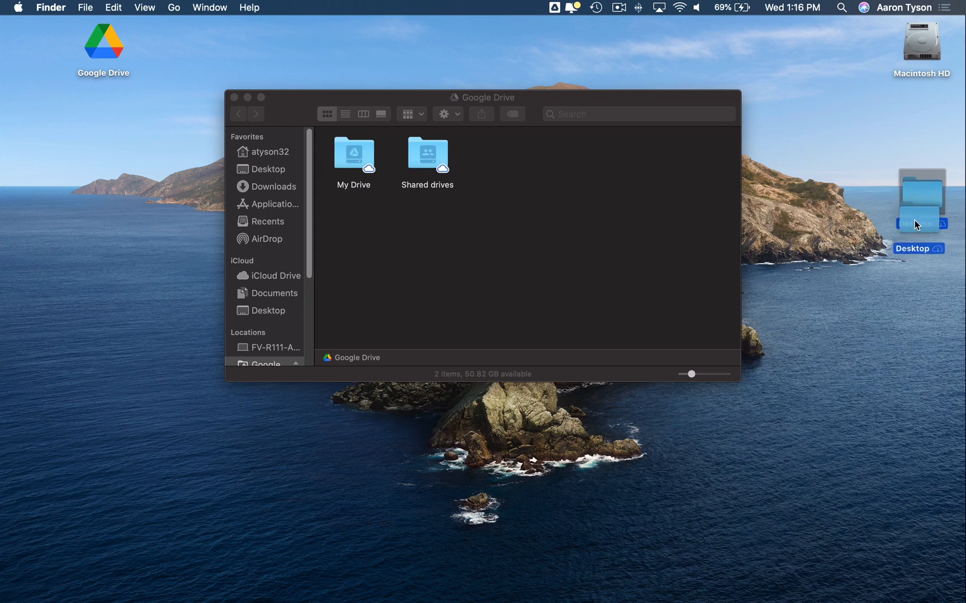
left_click_drag(922, 198, 361, 162)
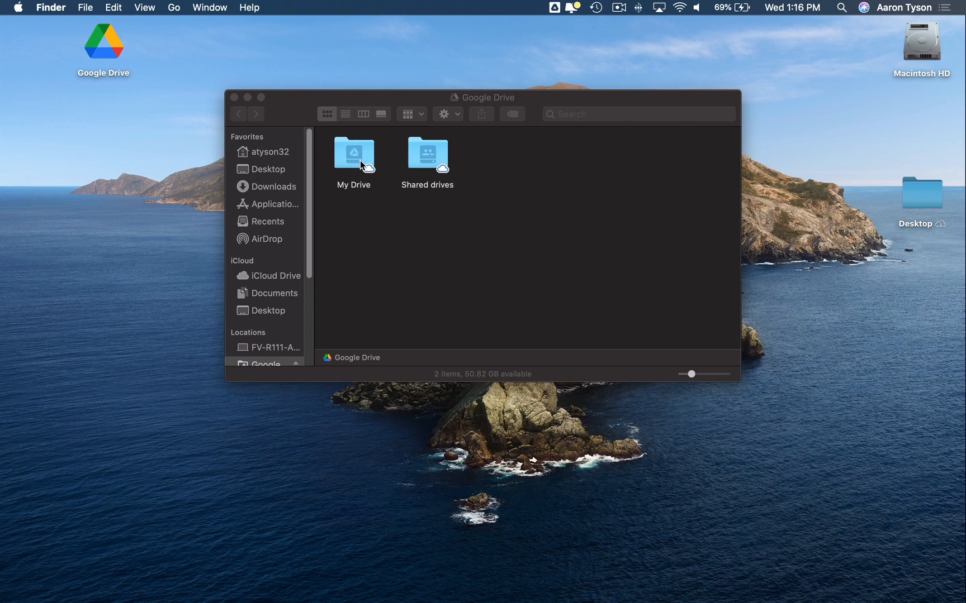
mouse_move(411, 179)
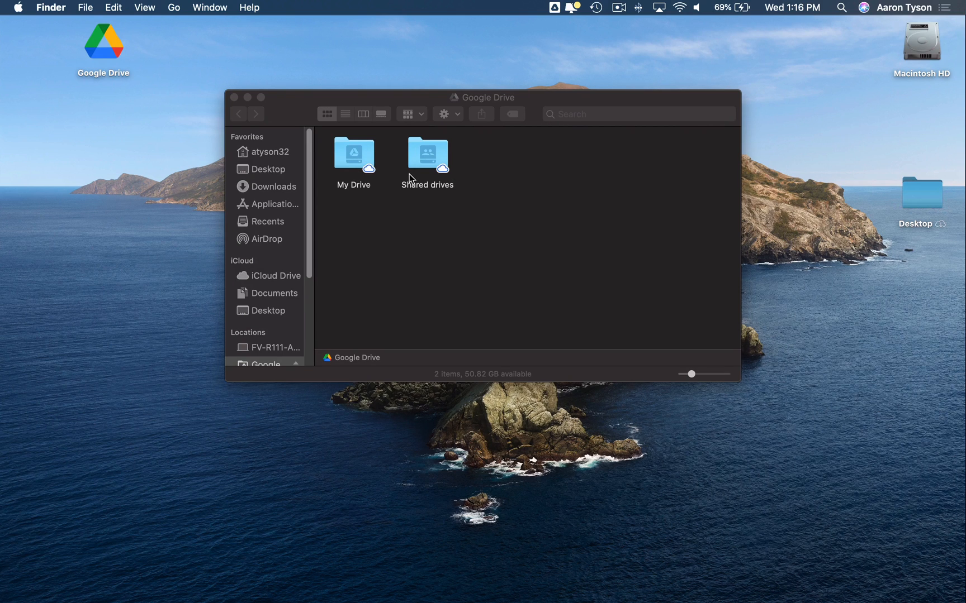
mouse_move(805, 184)
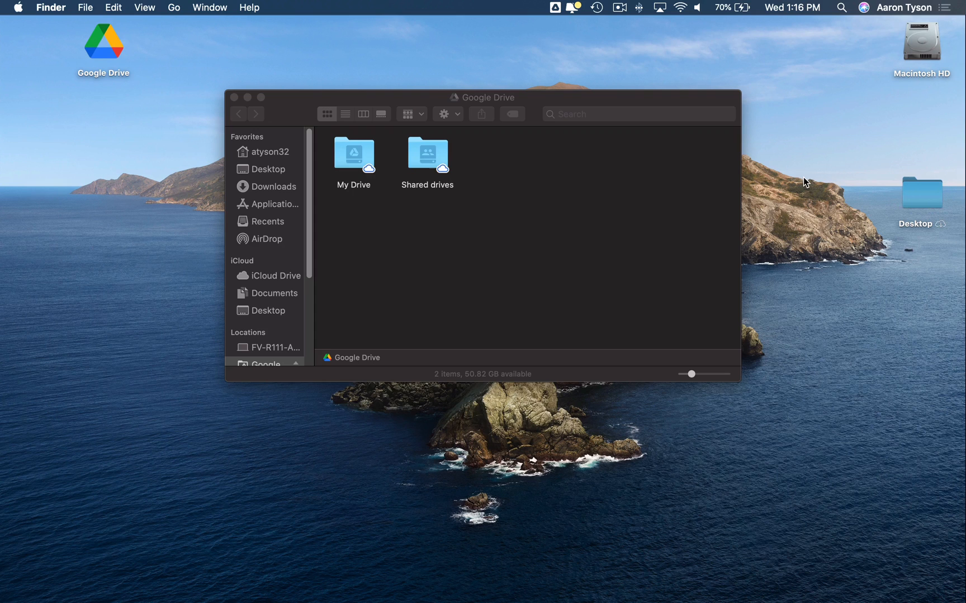
mouse_move(910, 204)
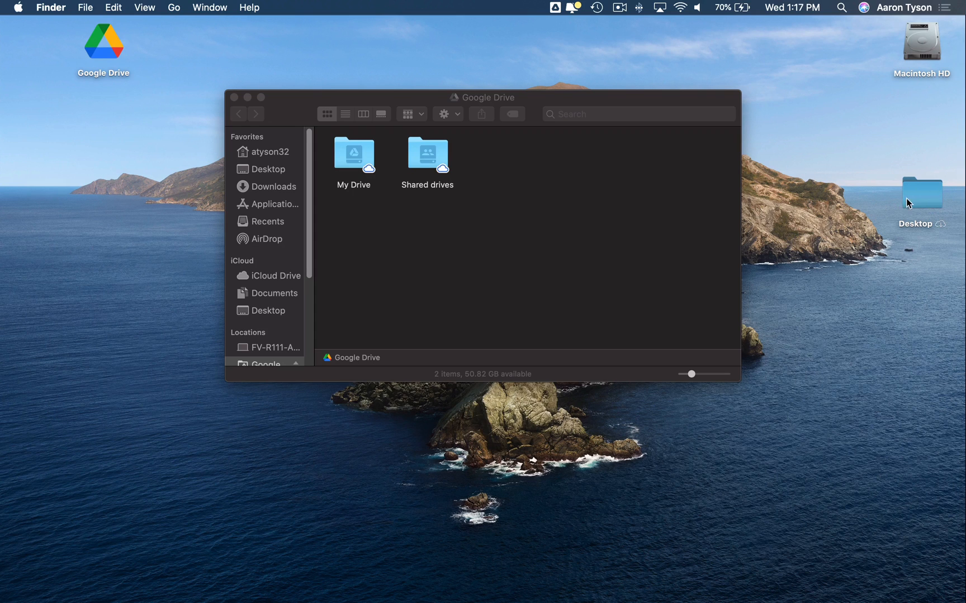
mouse_move(911, 185)
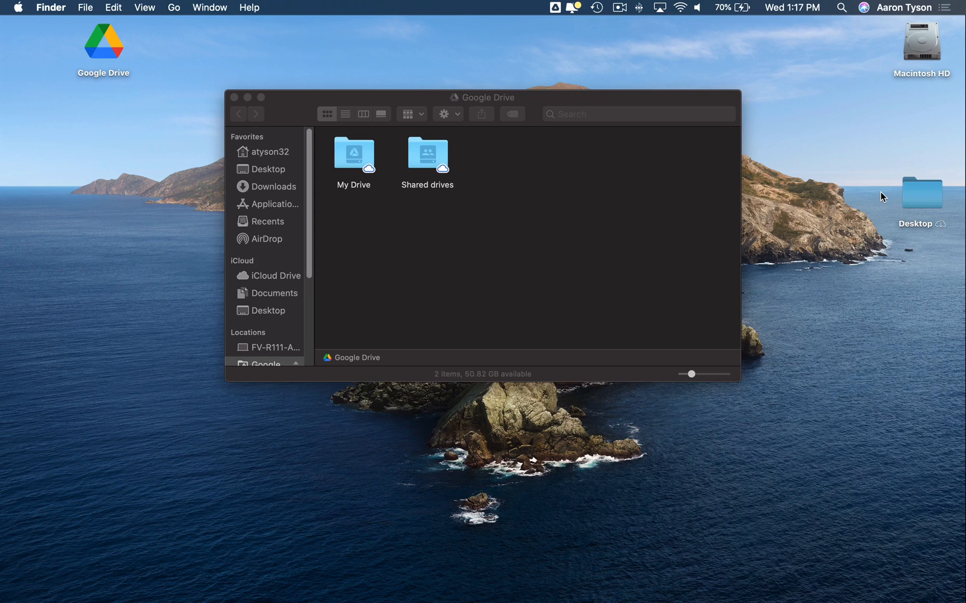
mouse_move(889, 201)
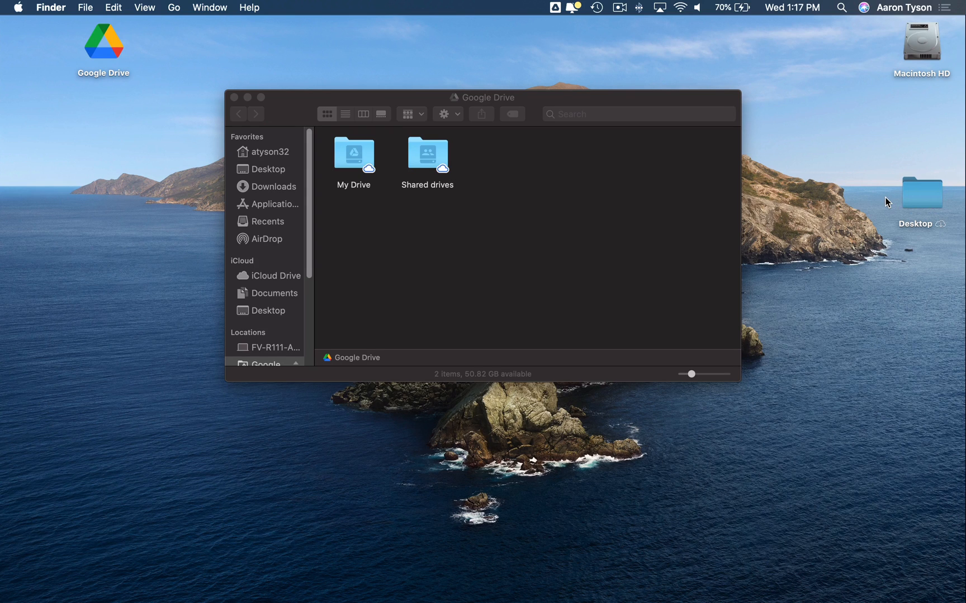
mouse_move(159, 81)
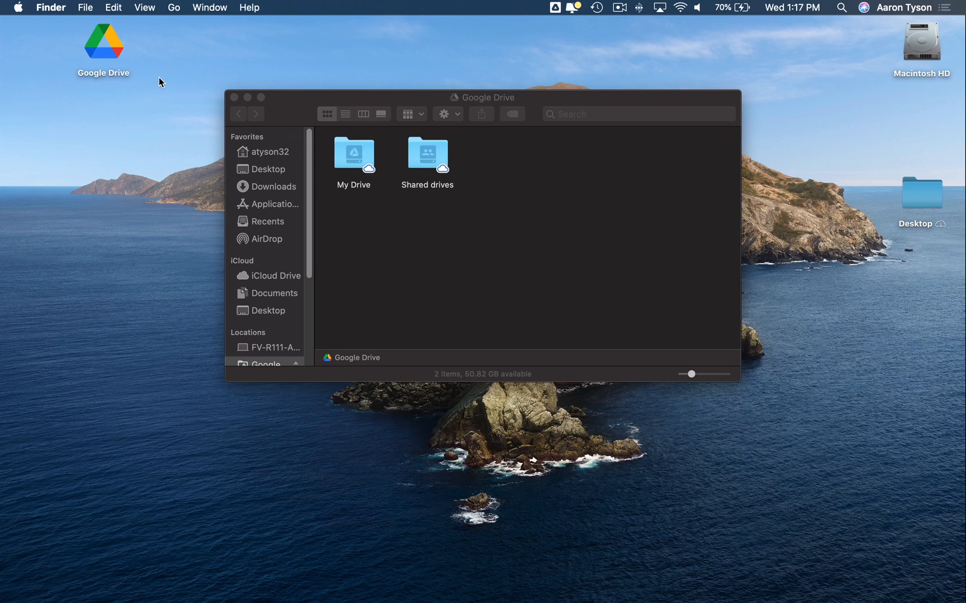